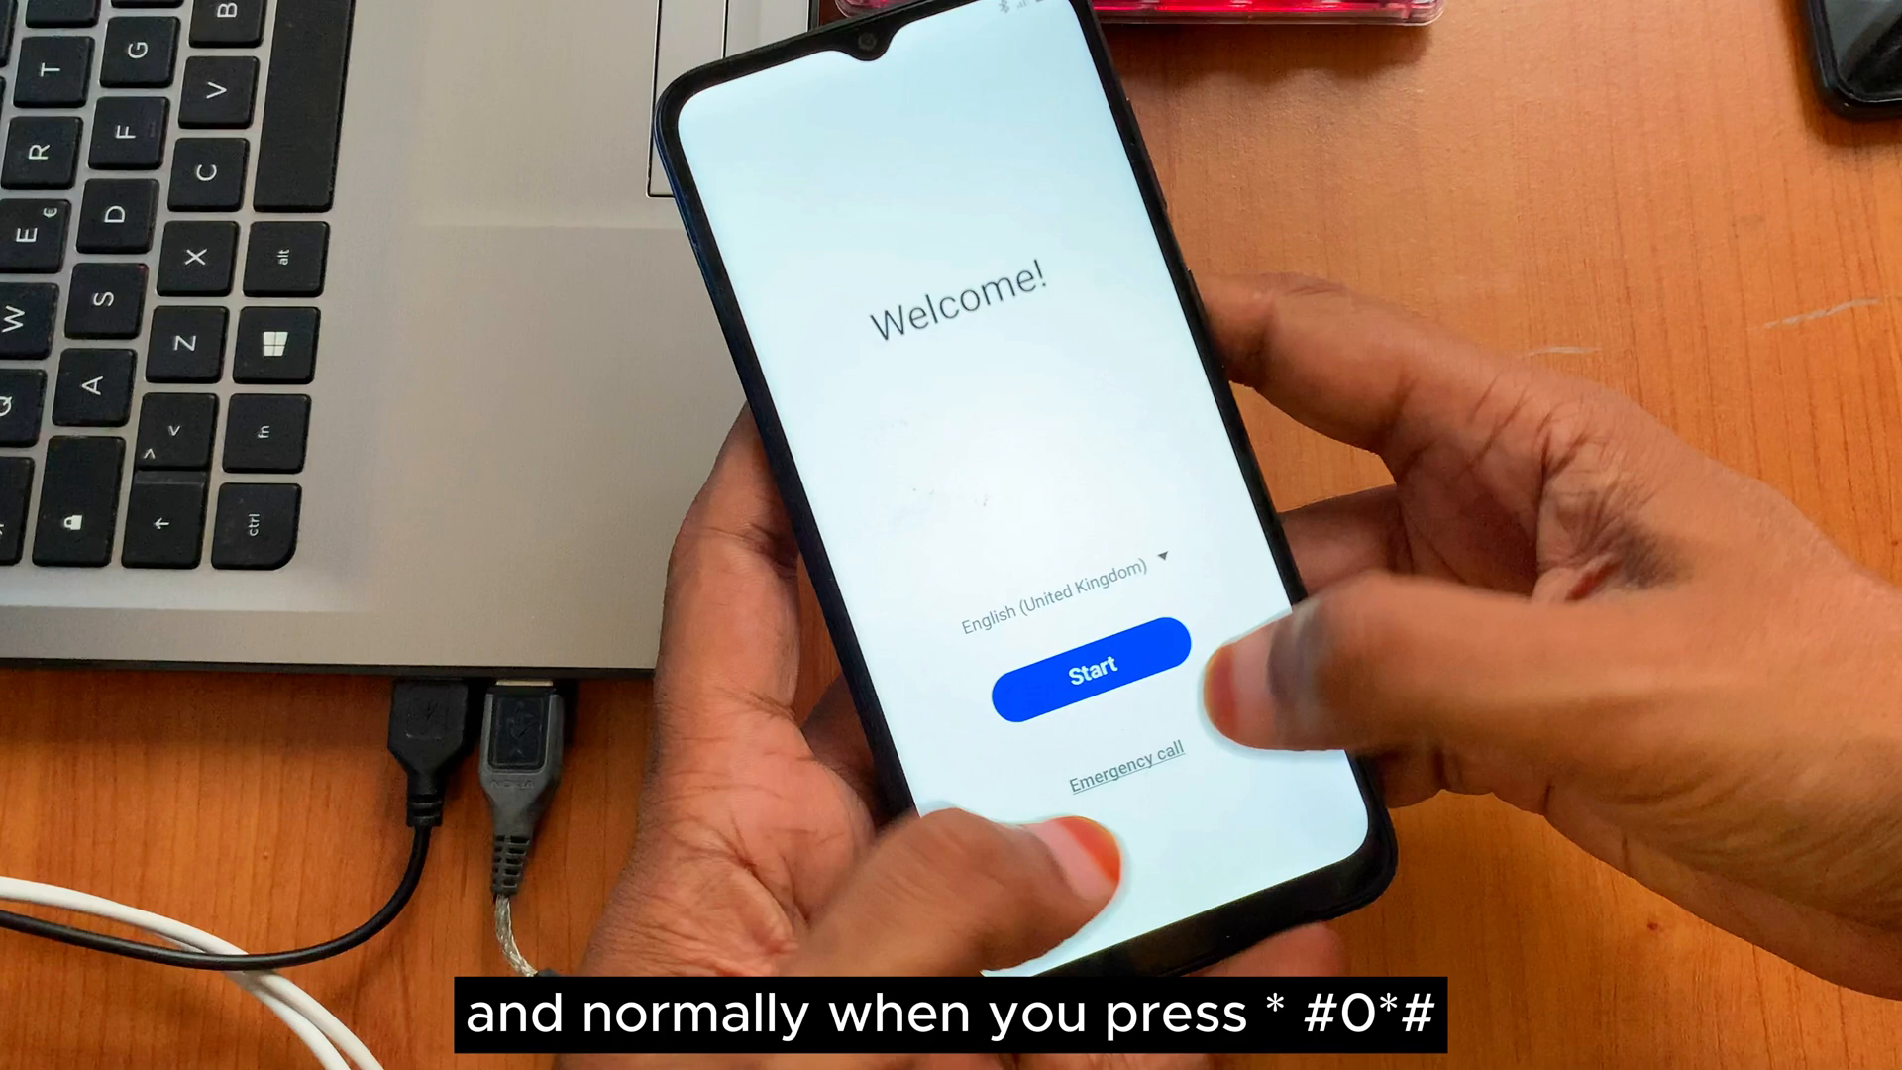
Step: From the Welcome screen, open the emergency call dialer and enter the test-mode code
left_click(1121, 746)
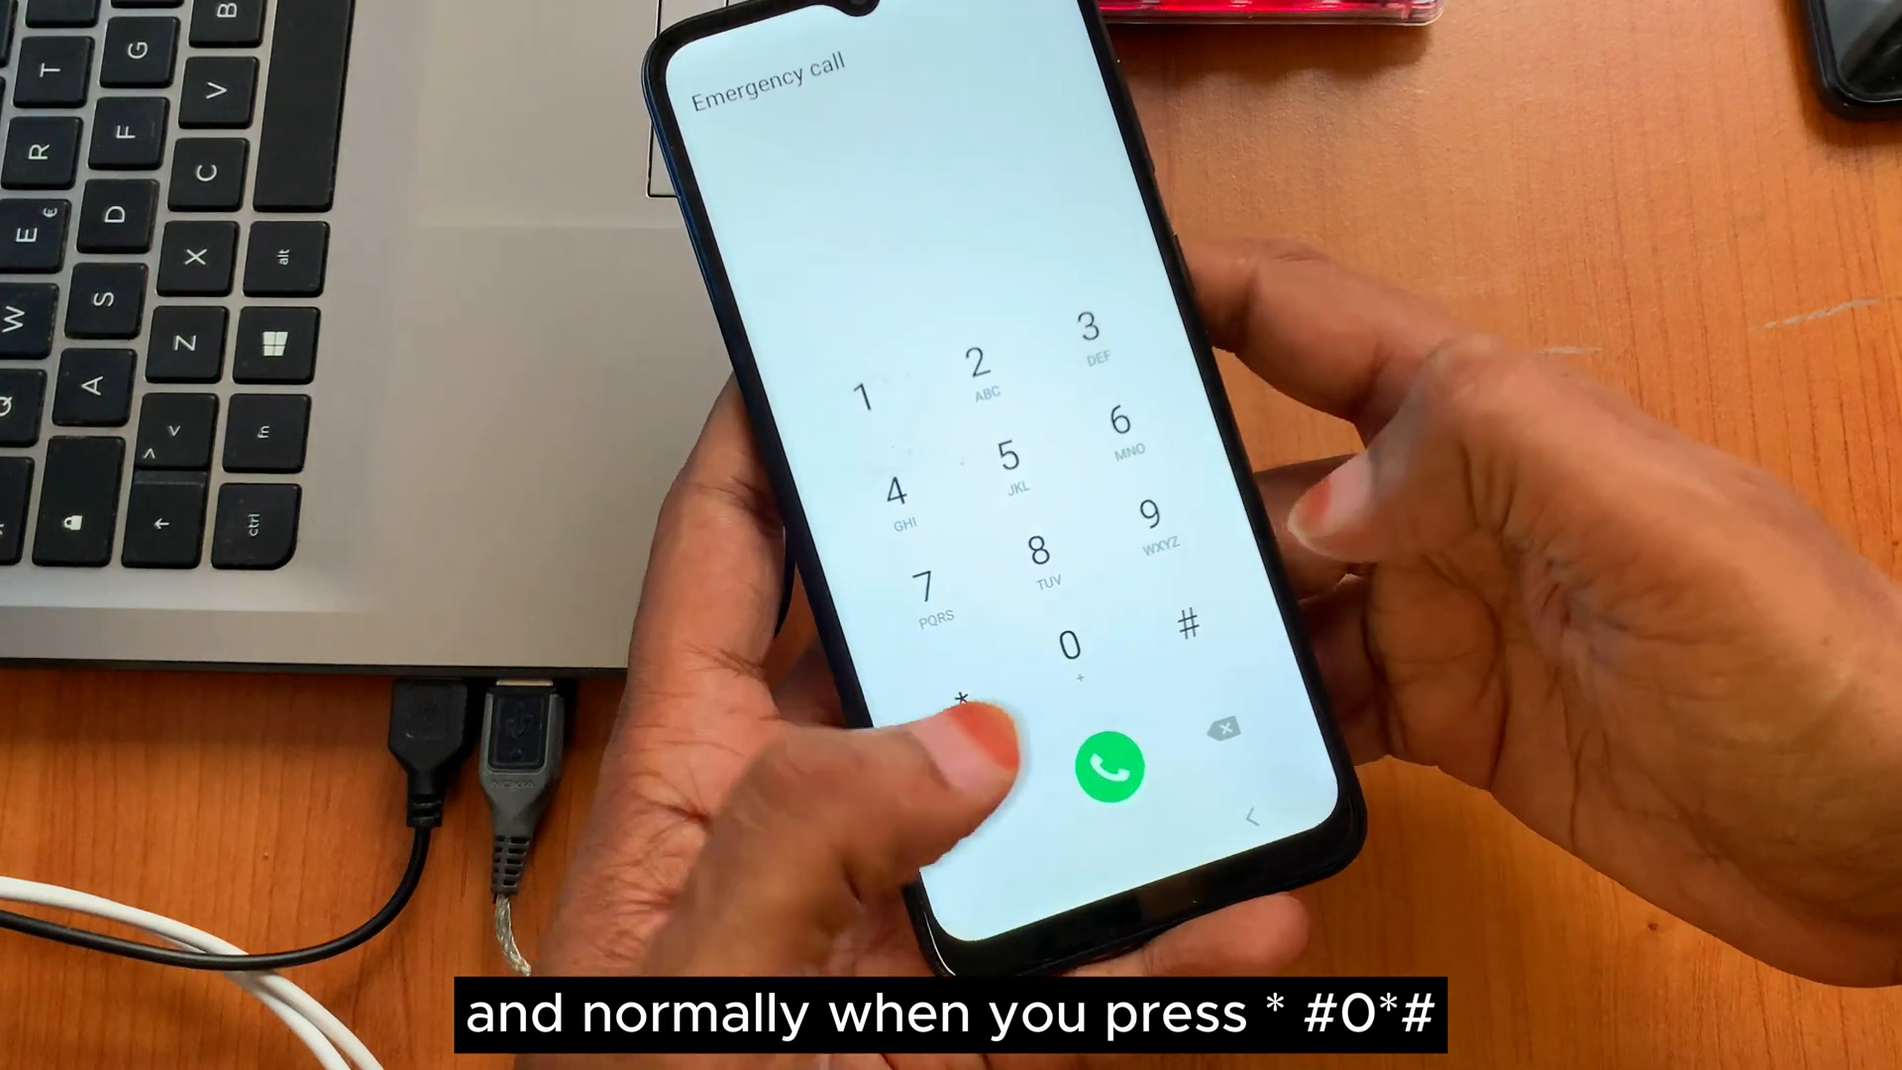
left_click(1070, 647)
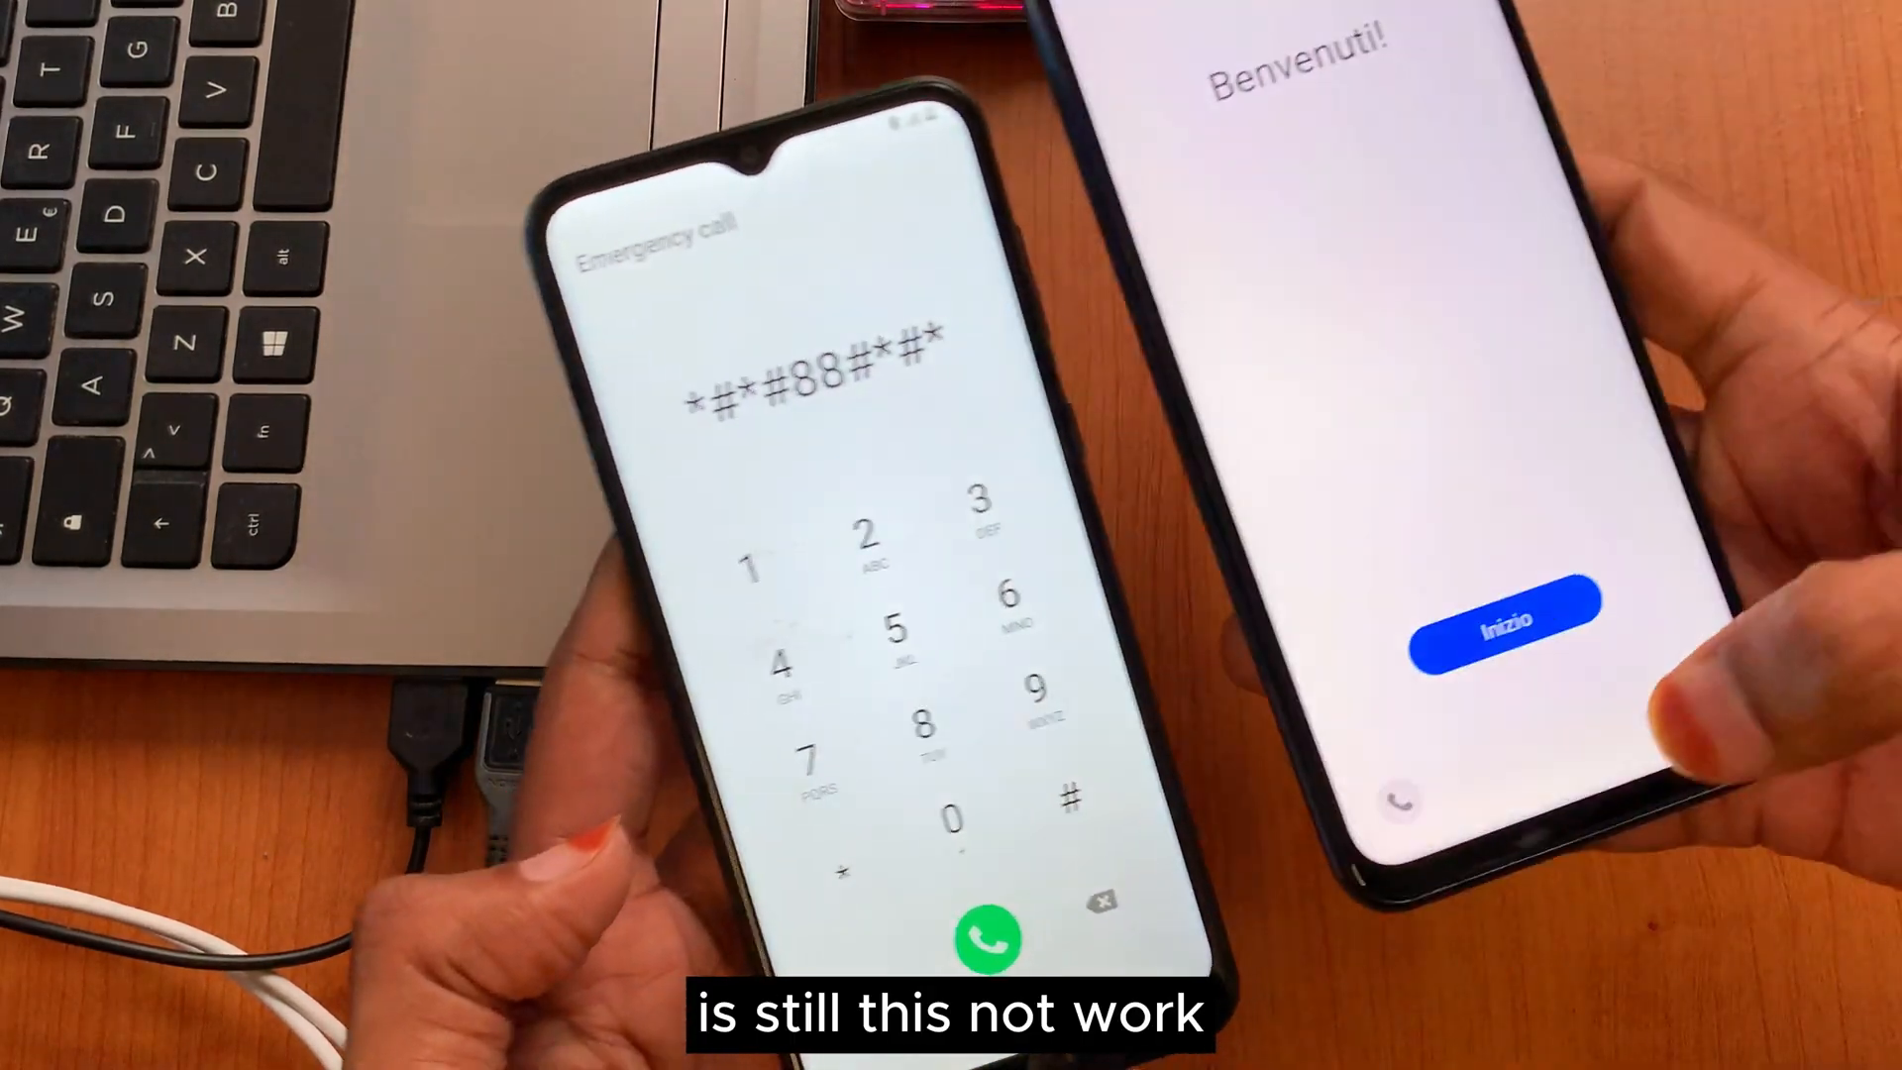
Step: Open the second phone's emergency dialer and dial the test-mode code on it
left_click(1504, 631)
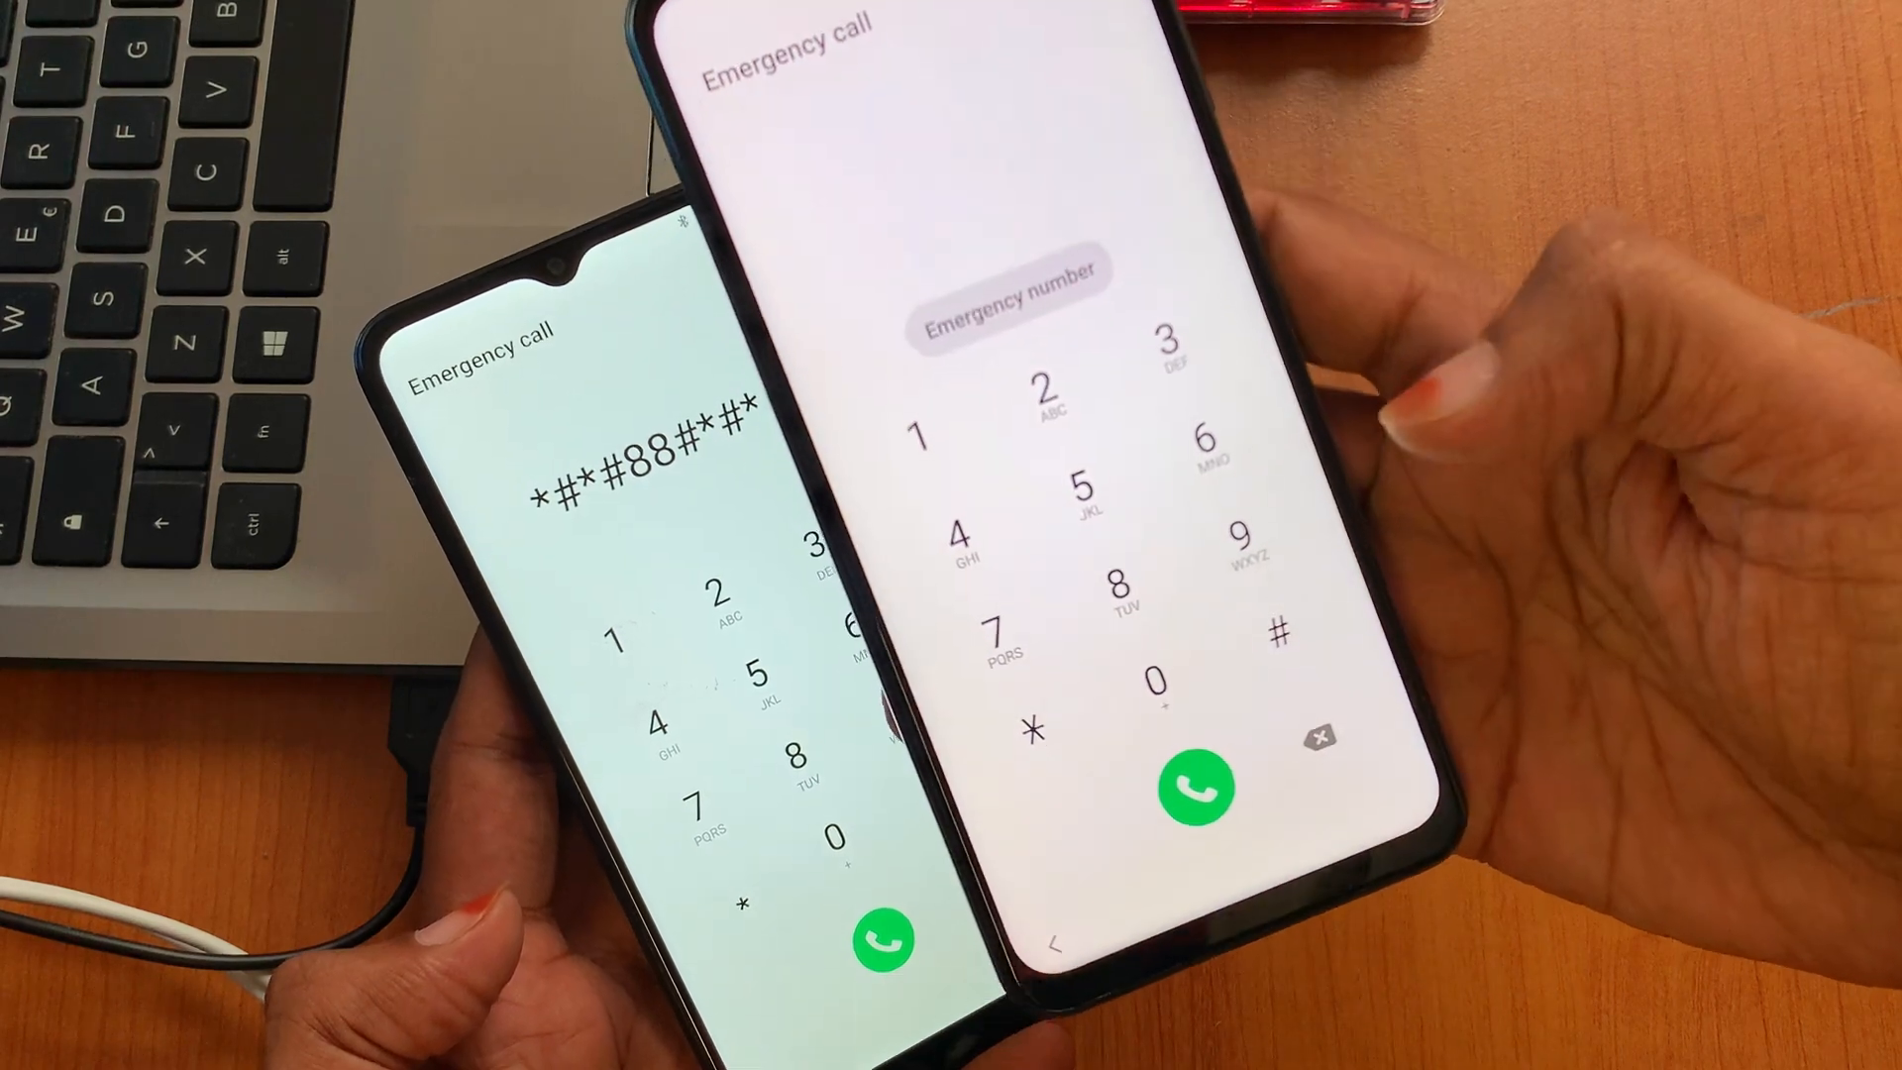
left_click(1194, 786)
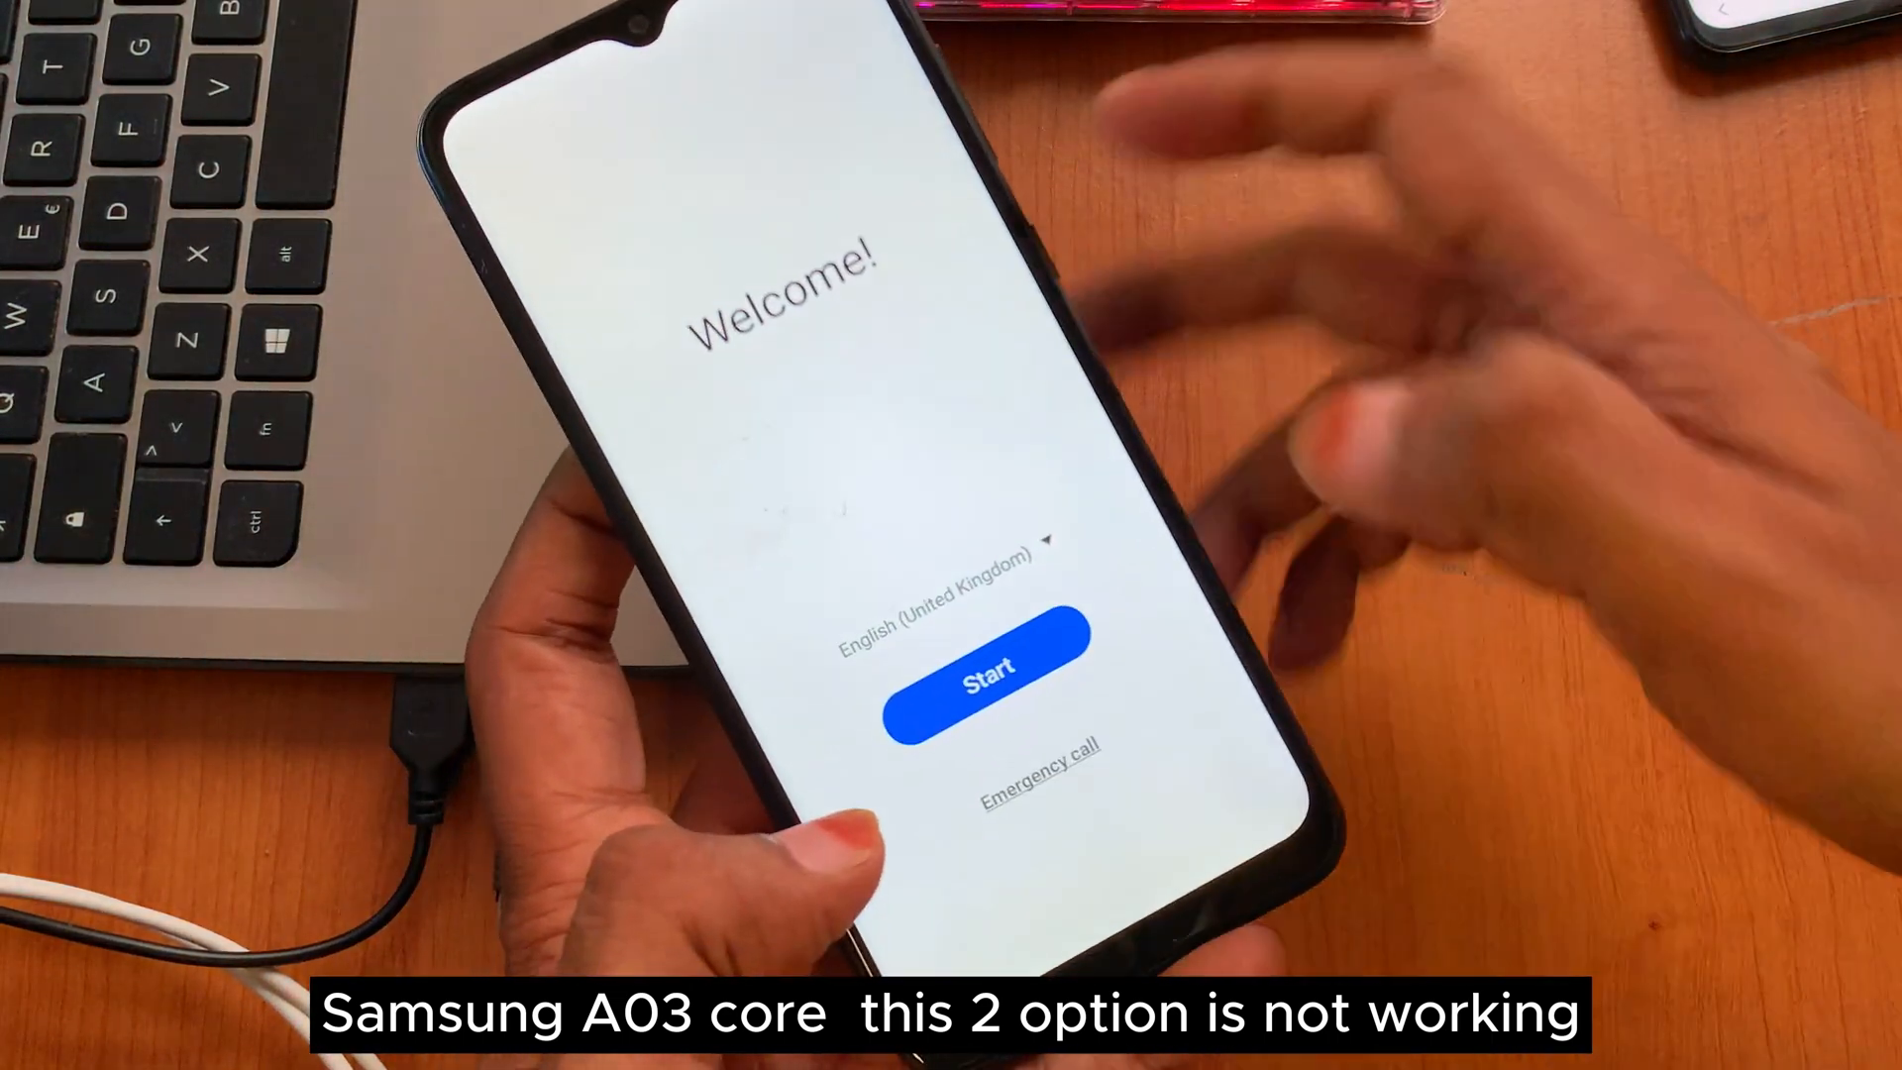
Step: Reopen the Welcome screen emergency dialer and start entering *#*#88#*#*
left_click(1039, 750)
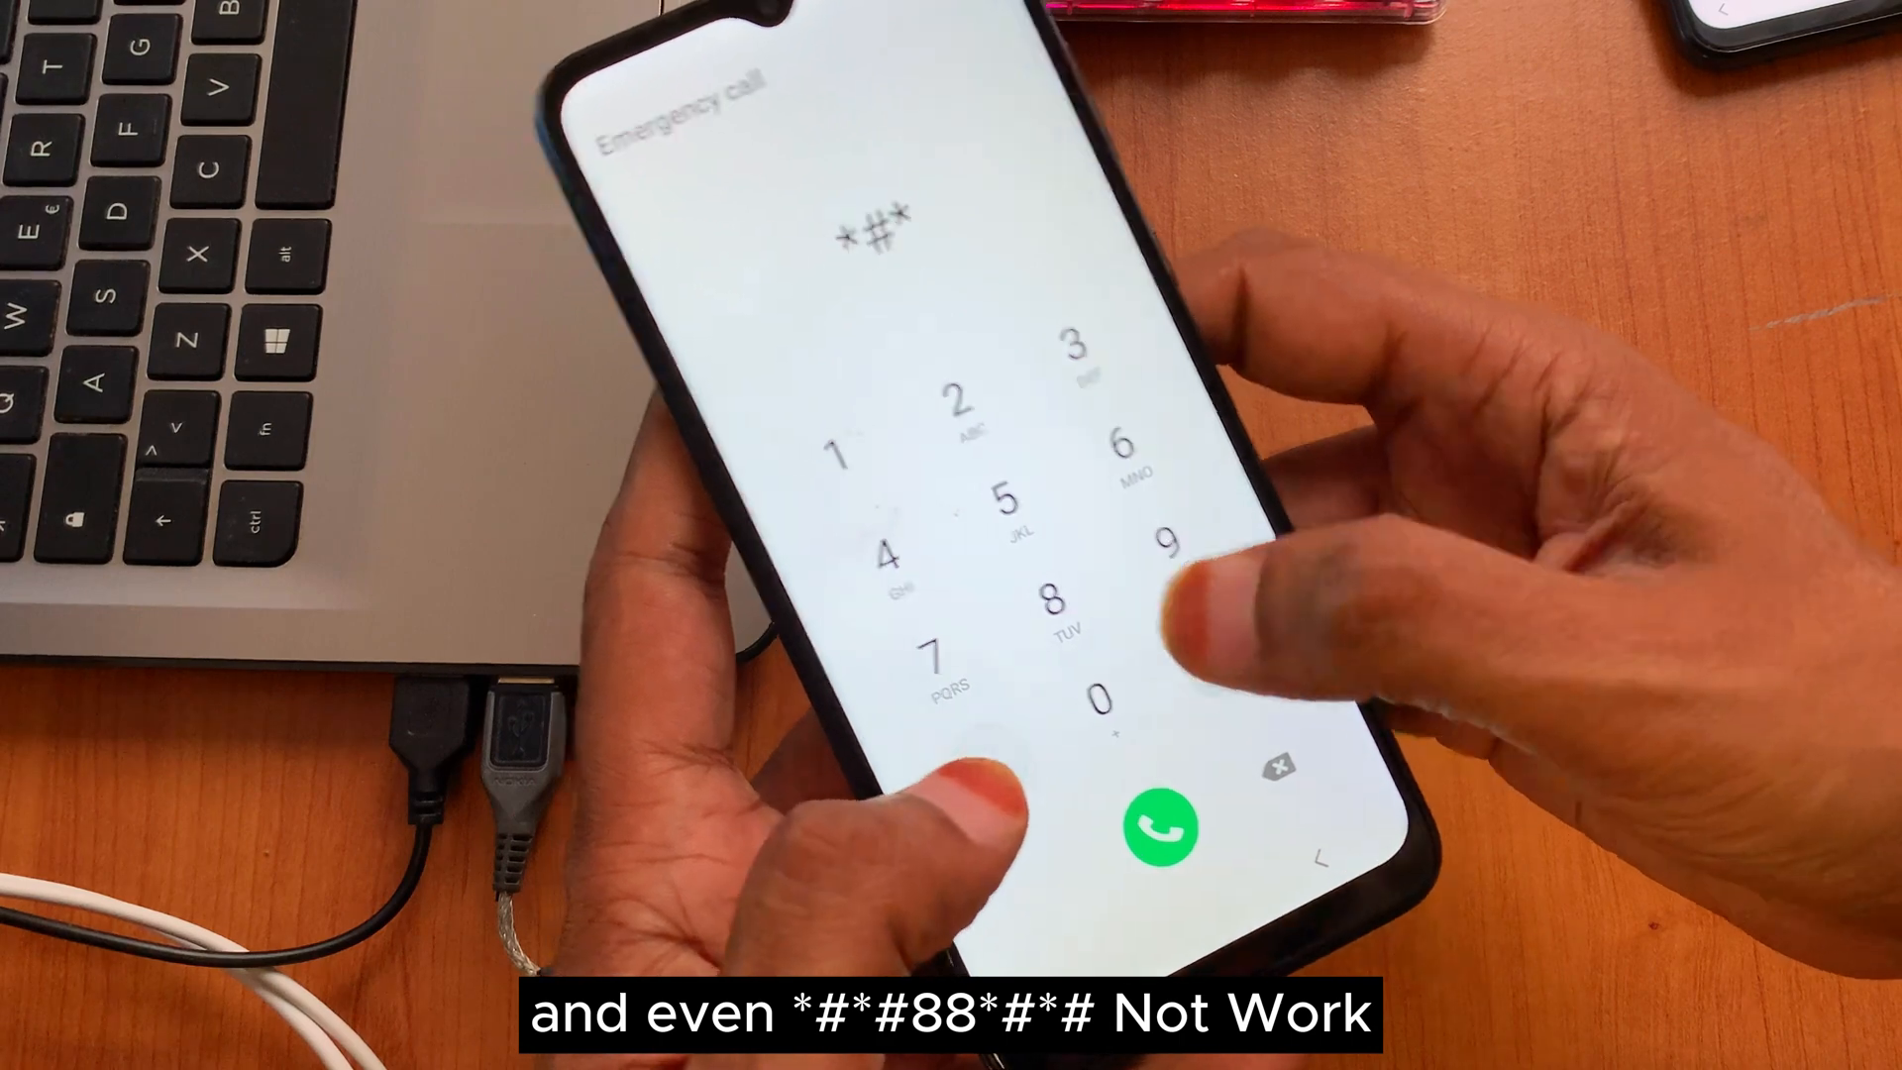
left_click(1201, 680)
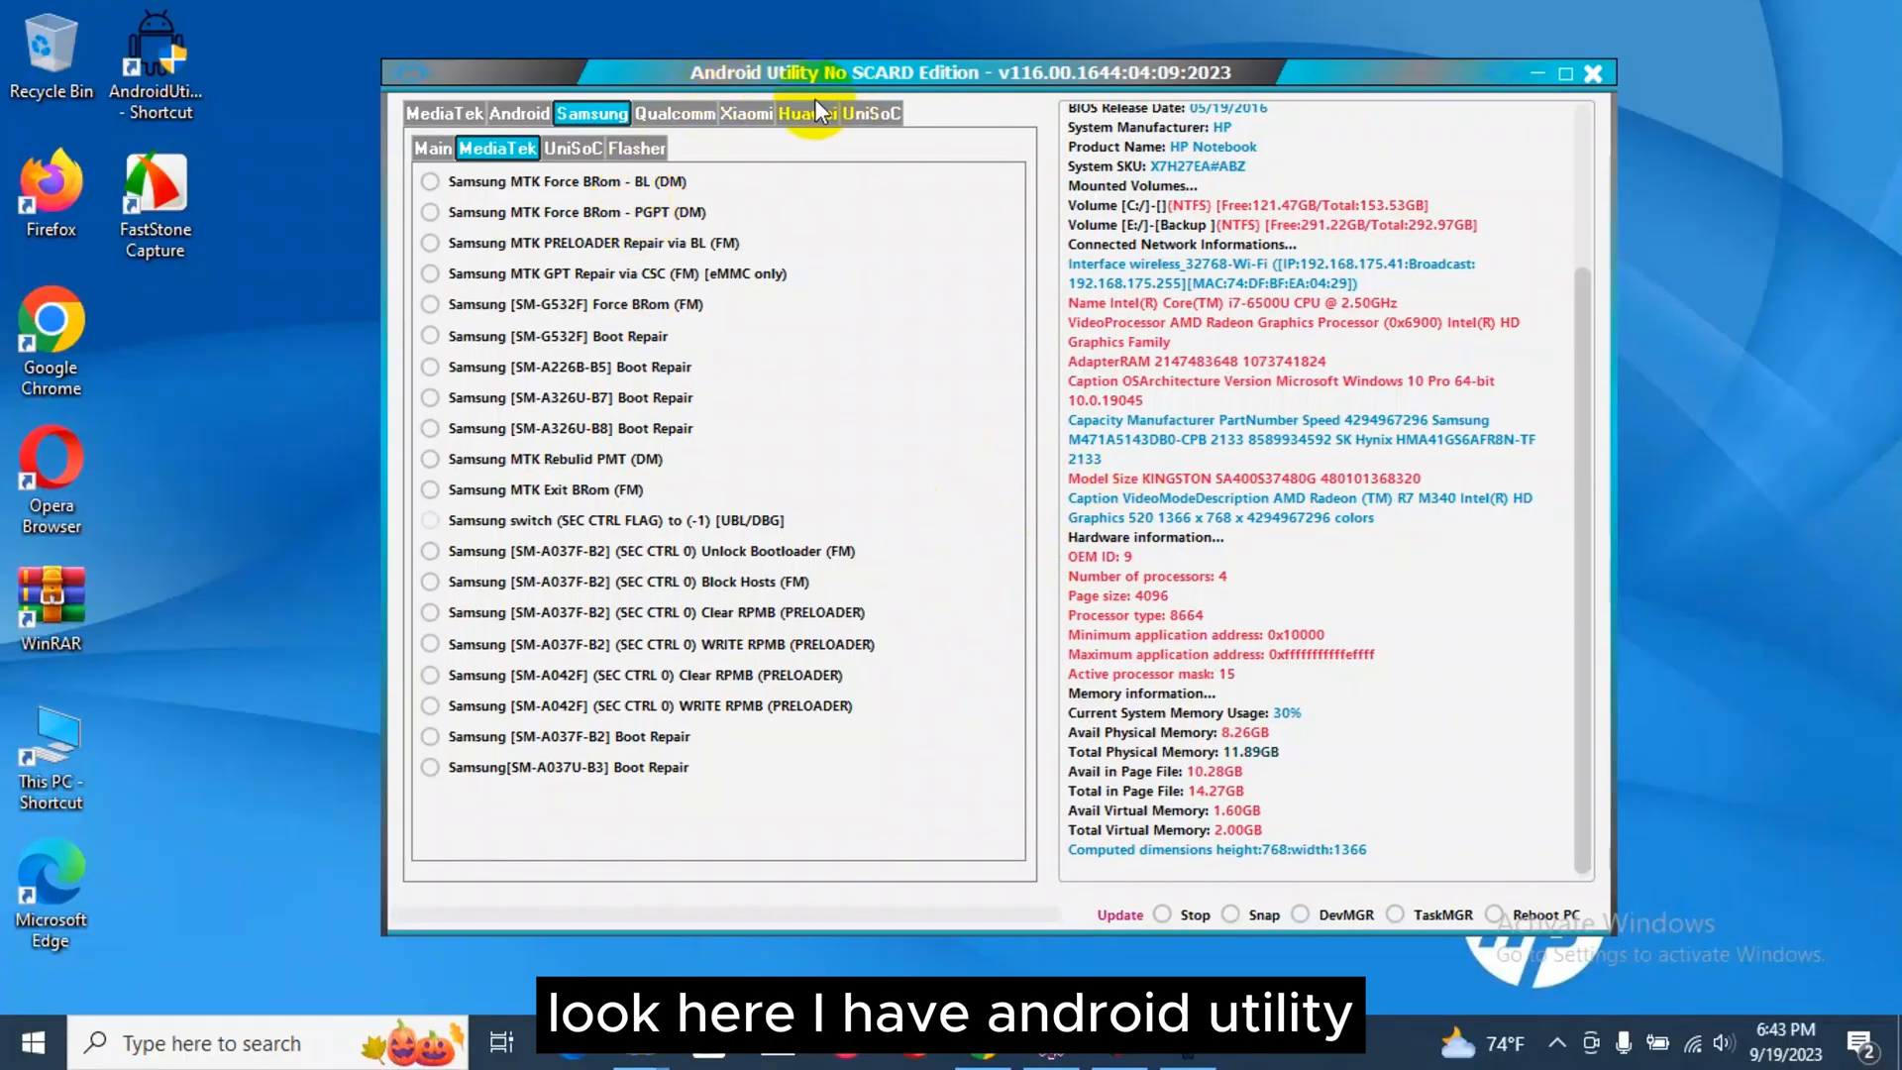
Step: Open the Samsung MediaTek repair options in Android Utility
left_click(432, 148)
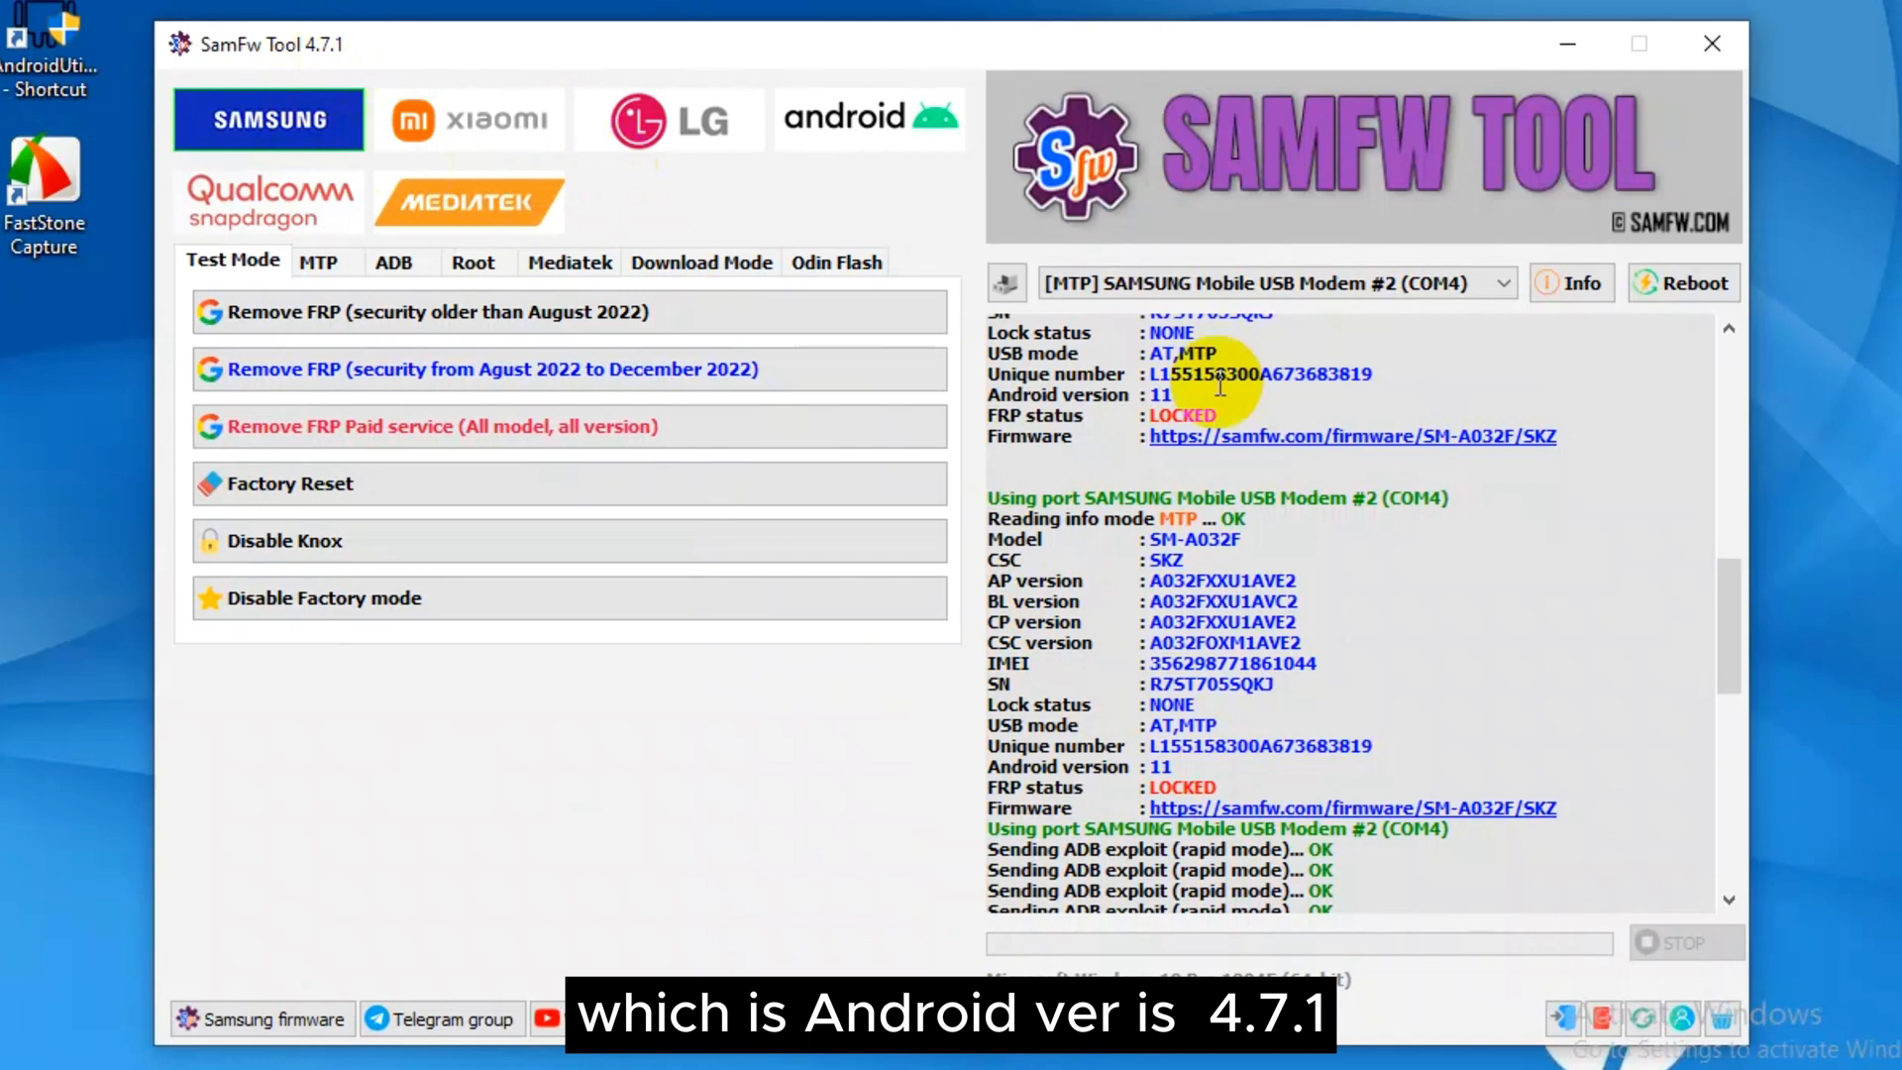
Step: Run [SAMSUNG] MTP Info to read the SM-A032F's details and FRP status
left_click(1571, 282)
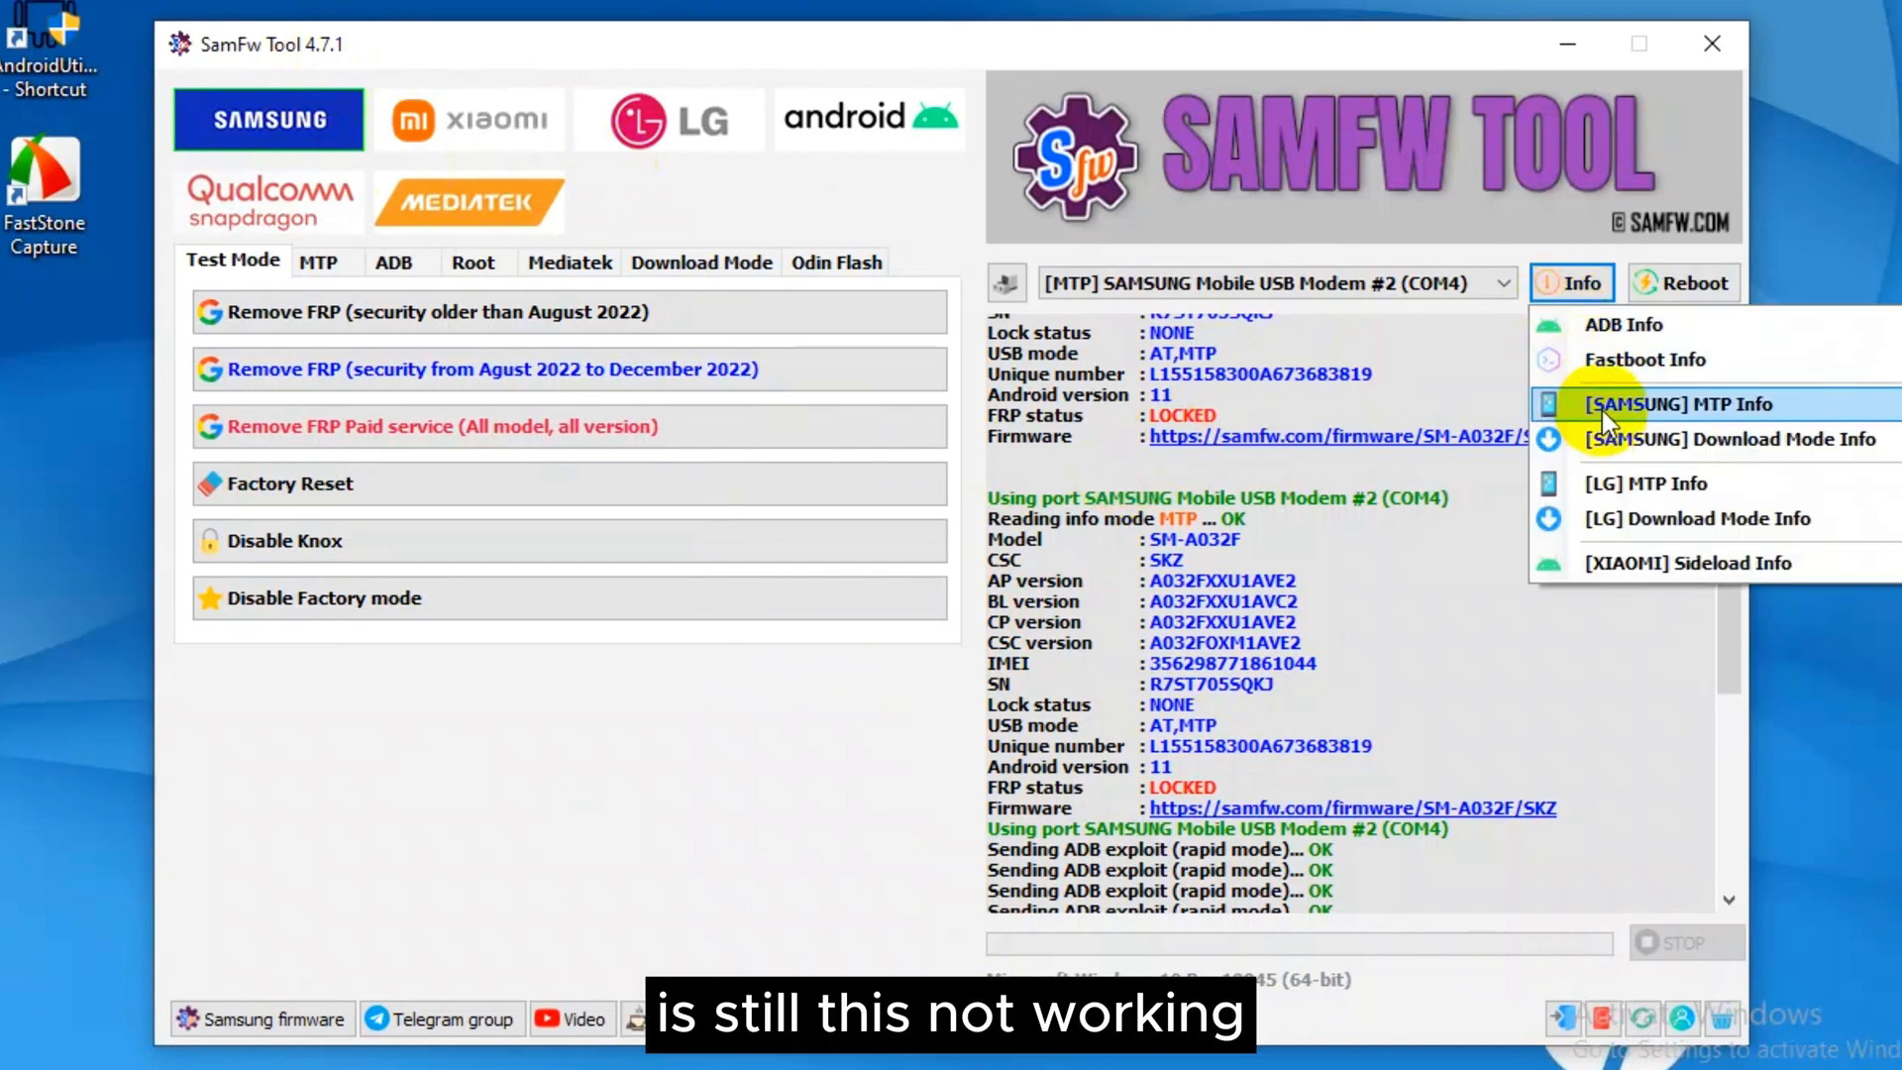
left_click(1678, 403)
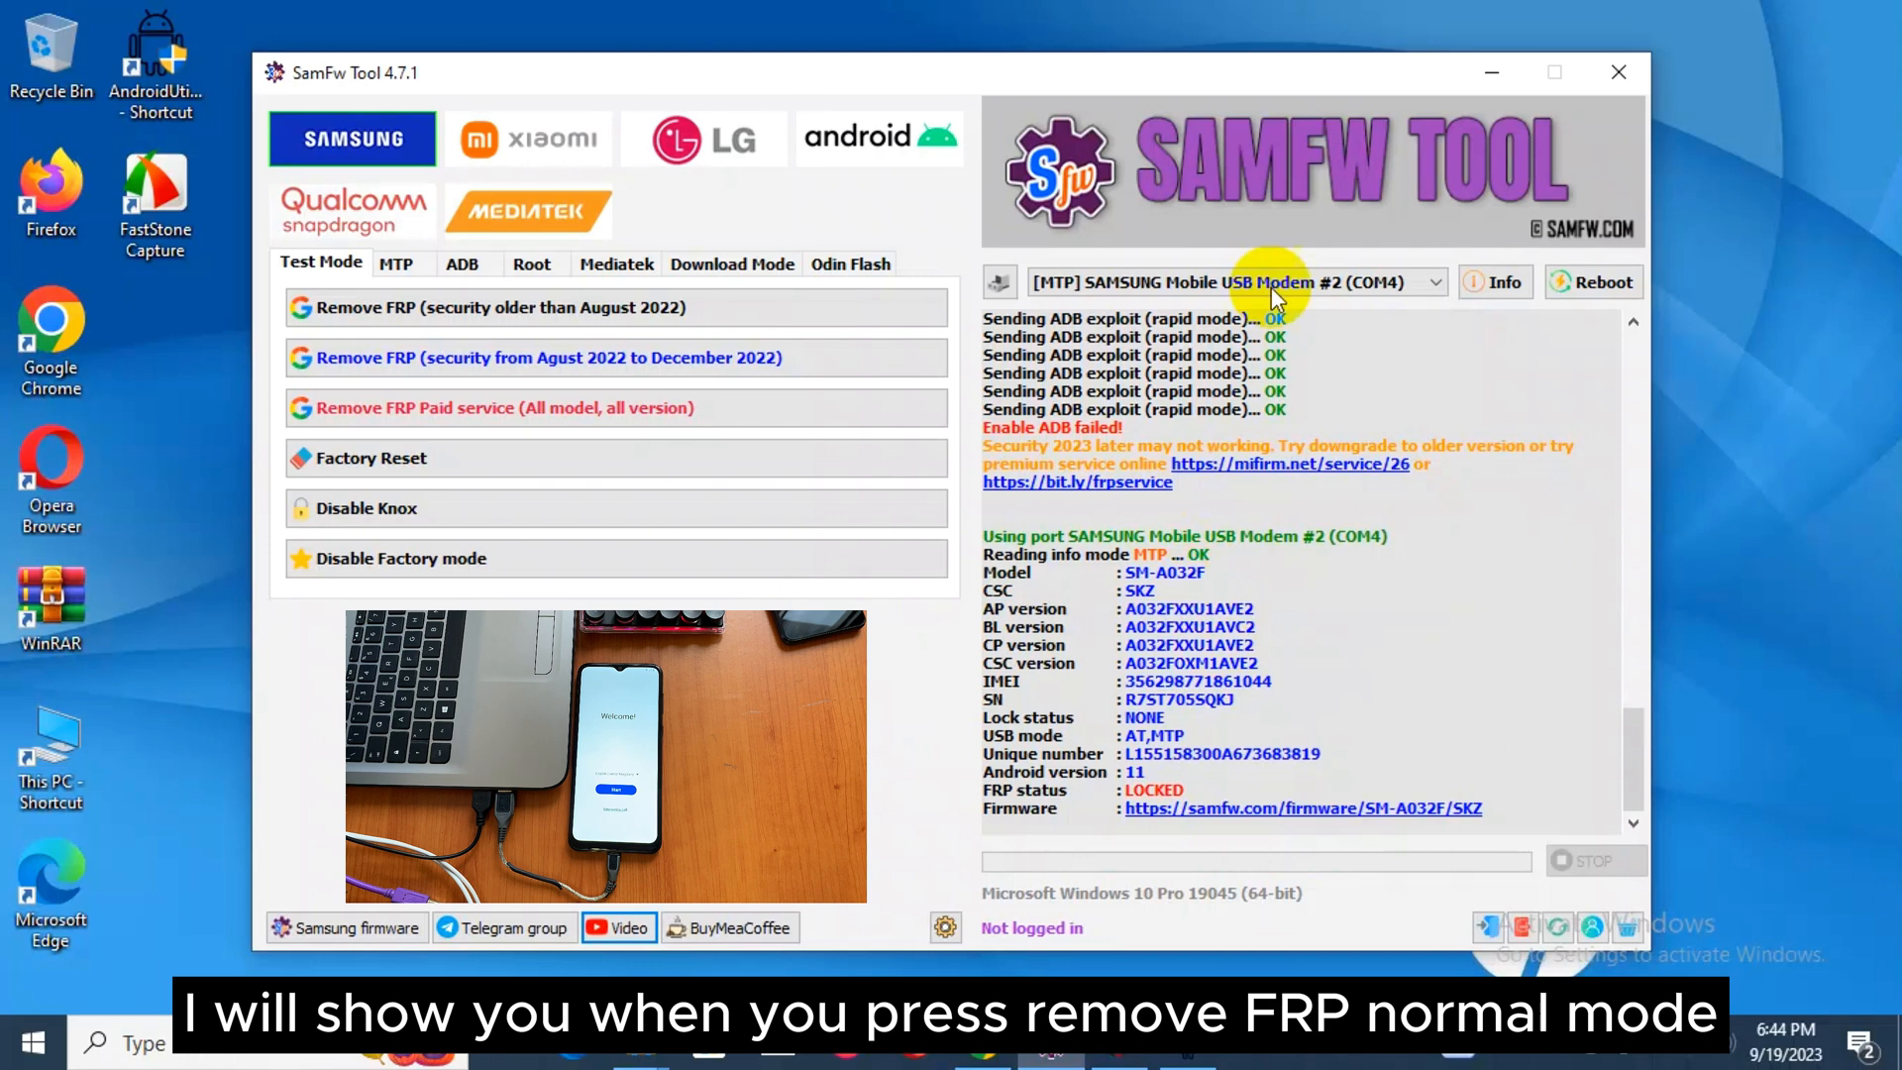
Step: Start the August–December 2022 Normal mode FRP removal, stop it, and close SamFw Tool
left_click(546, 356)
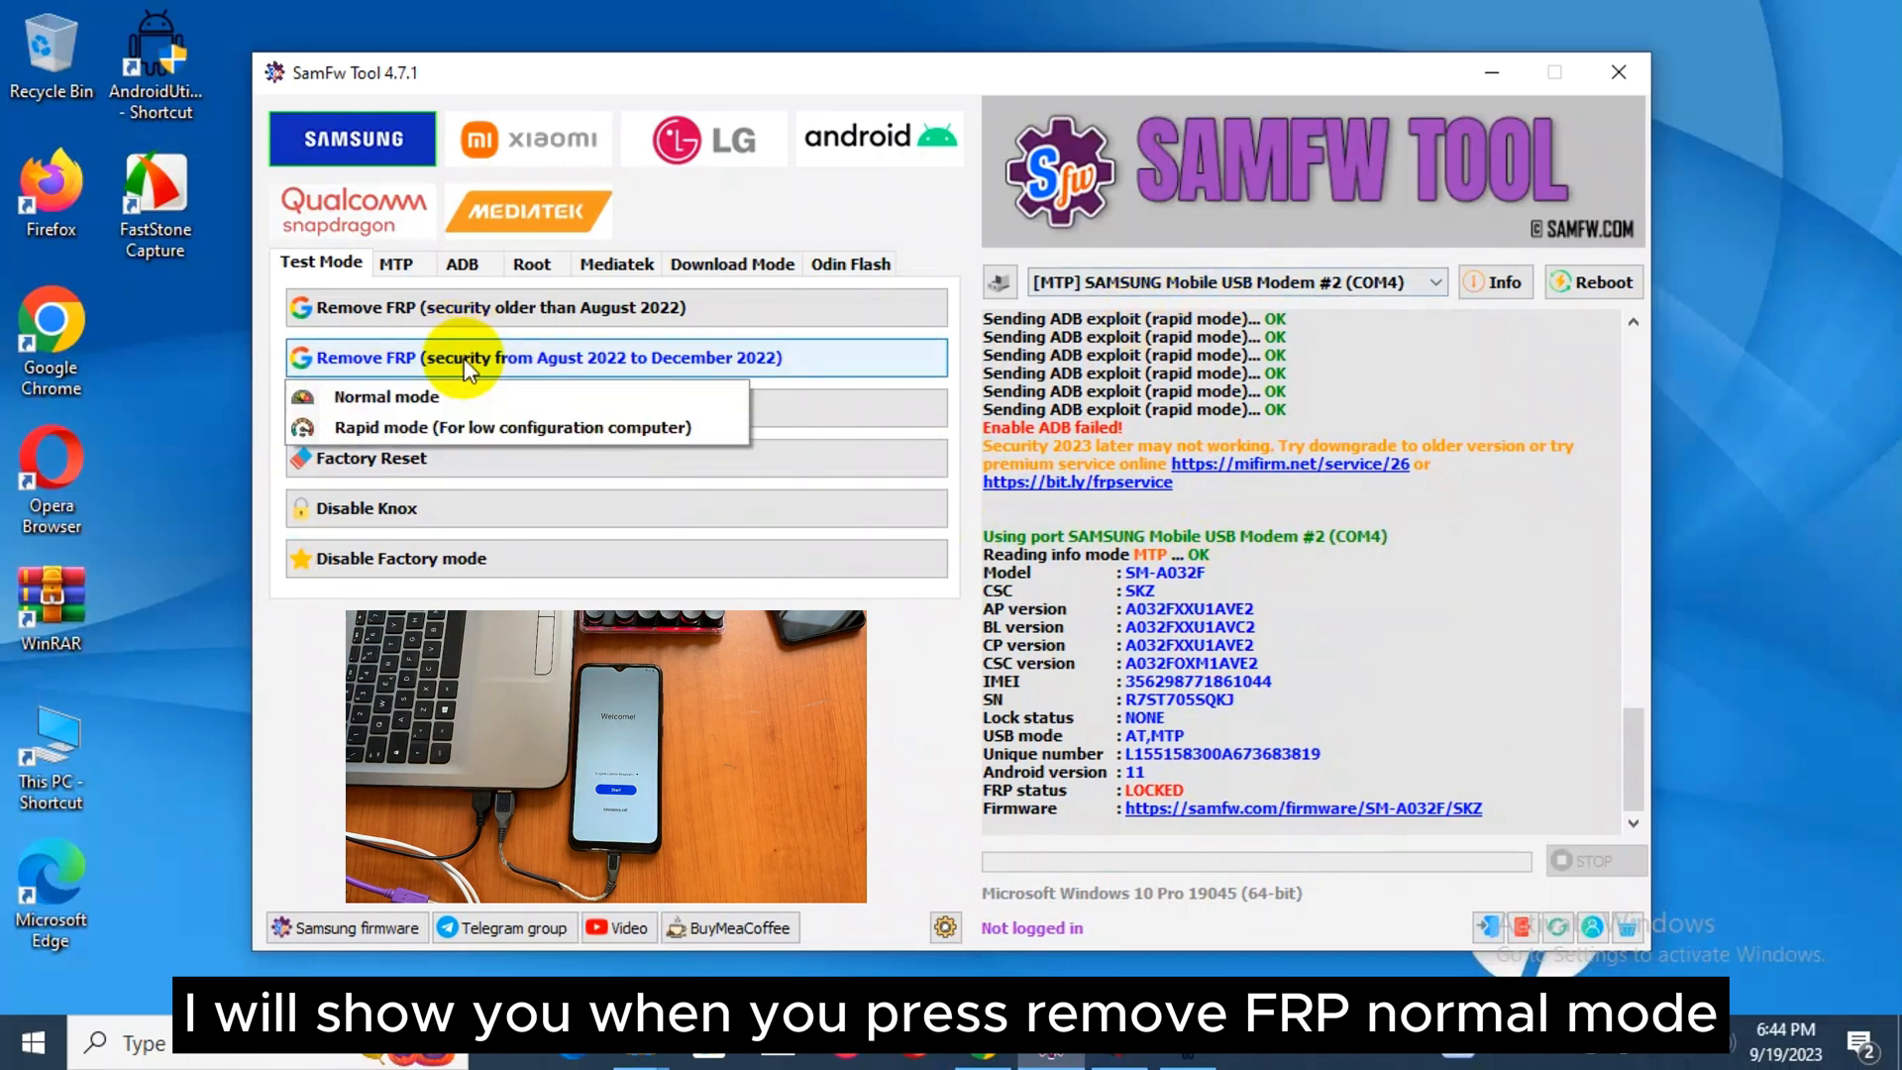
left_click(387, 396)
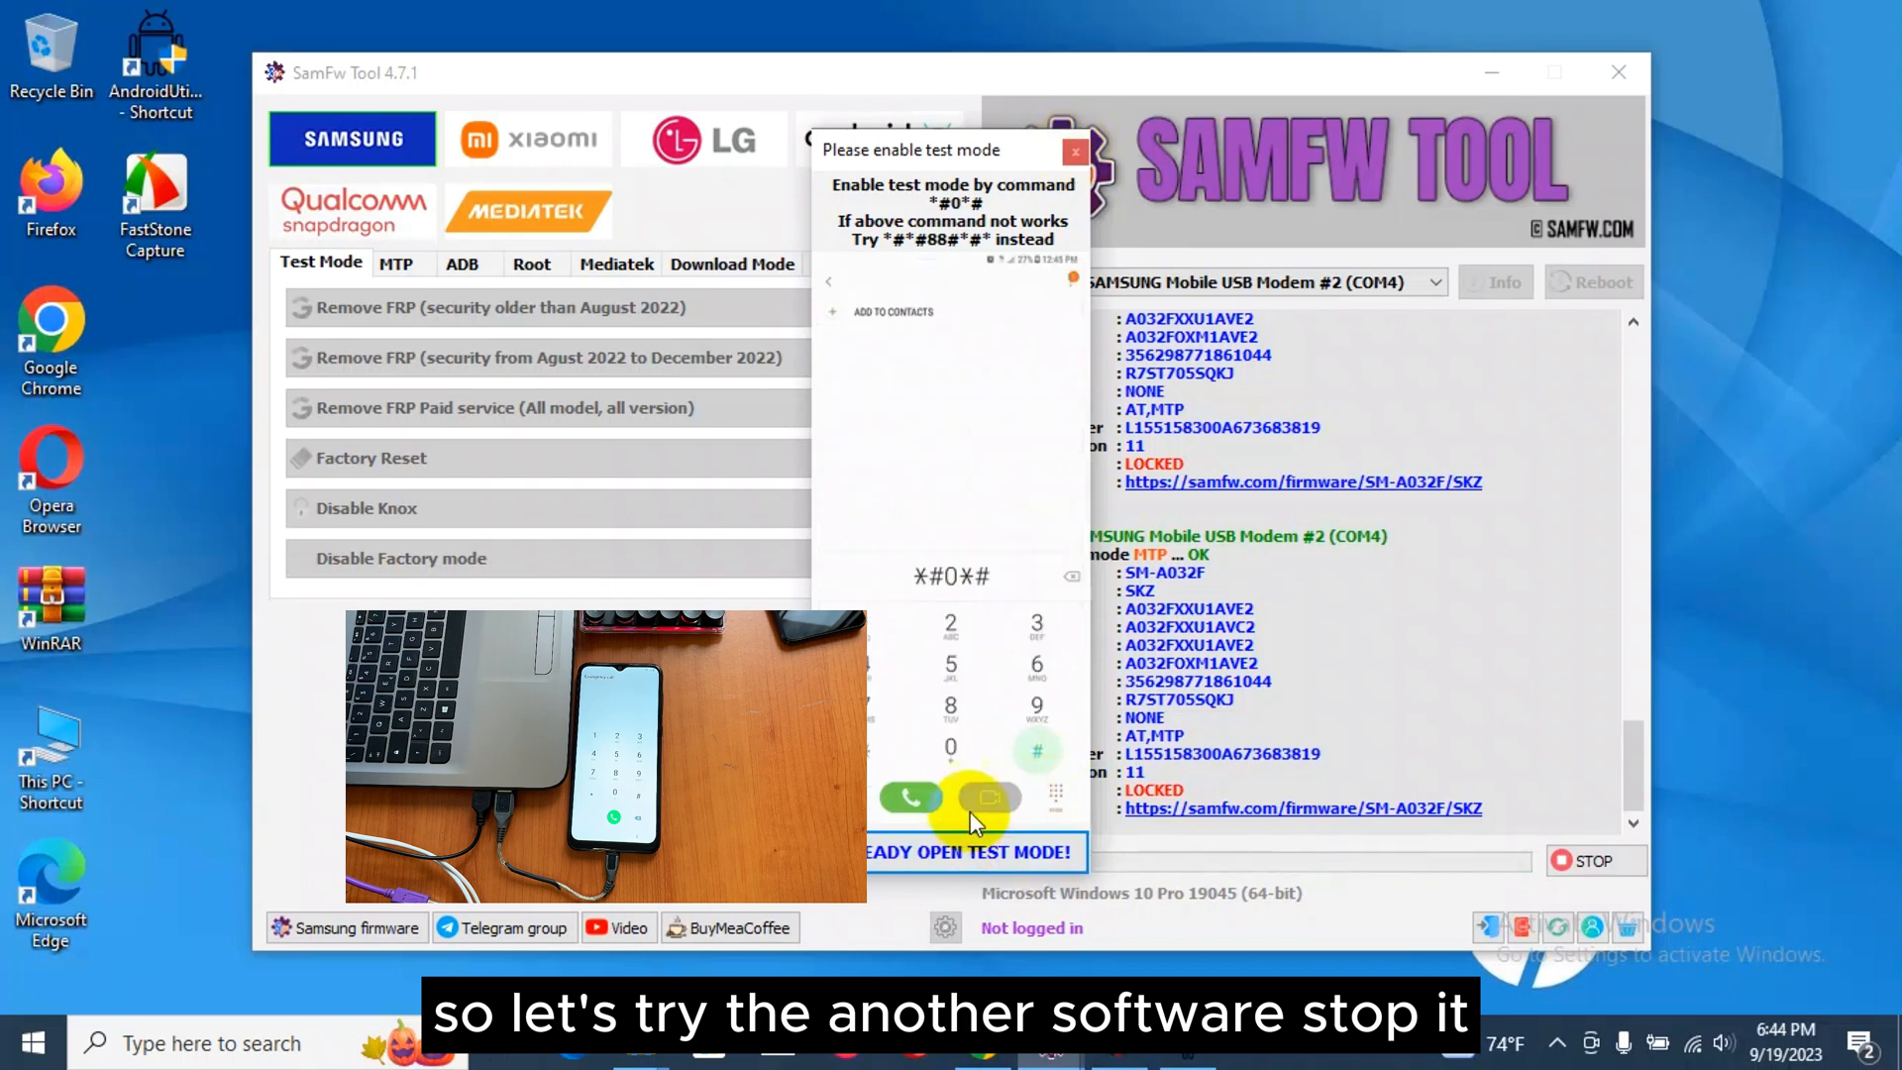
left_click(1077, 150)
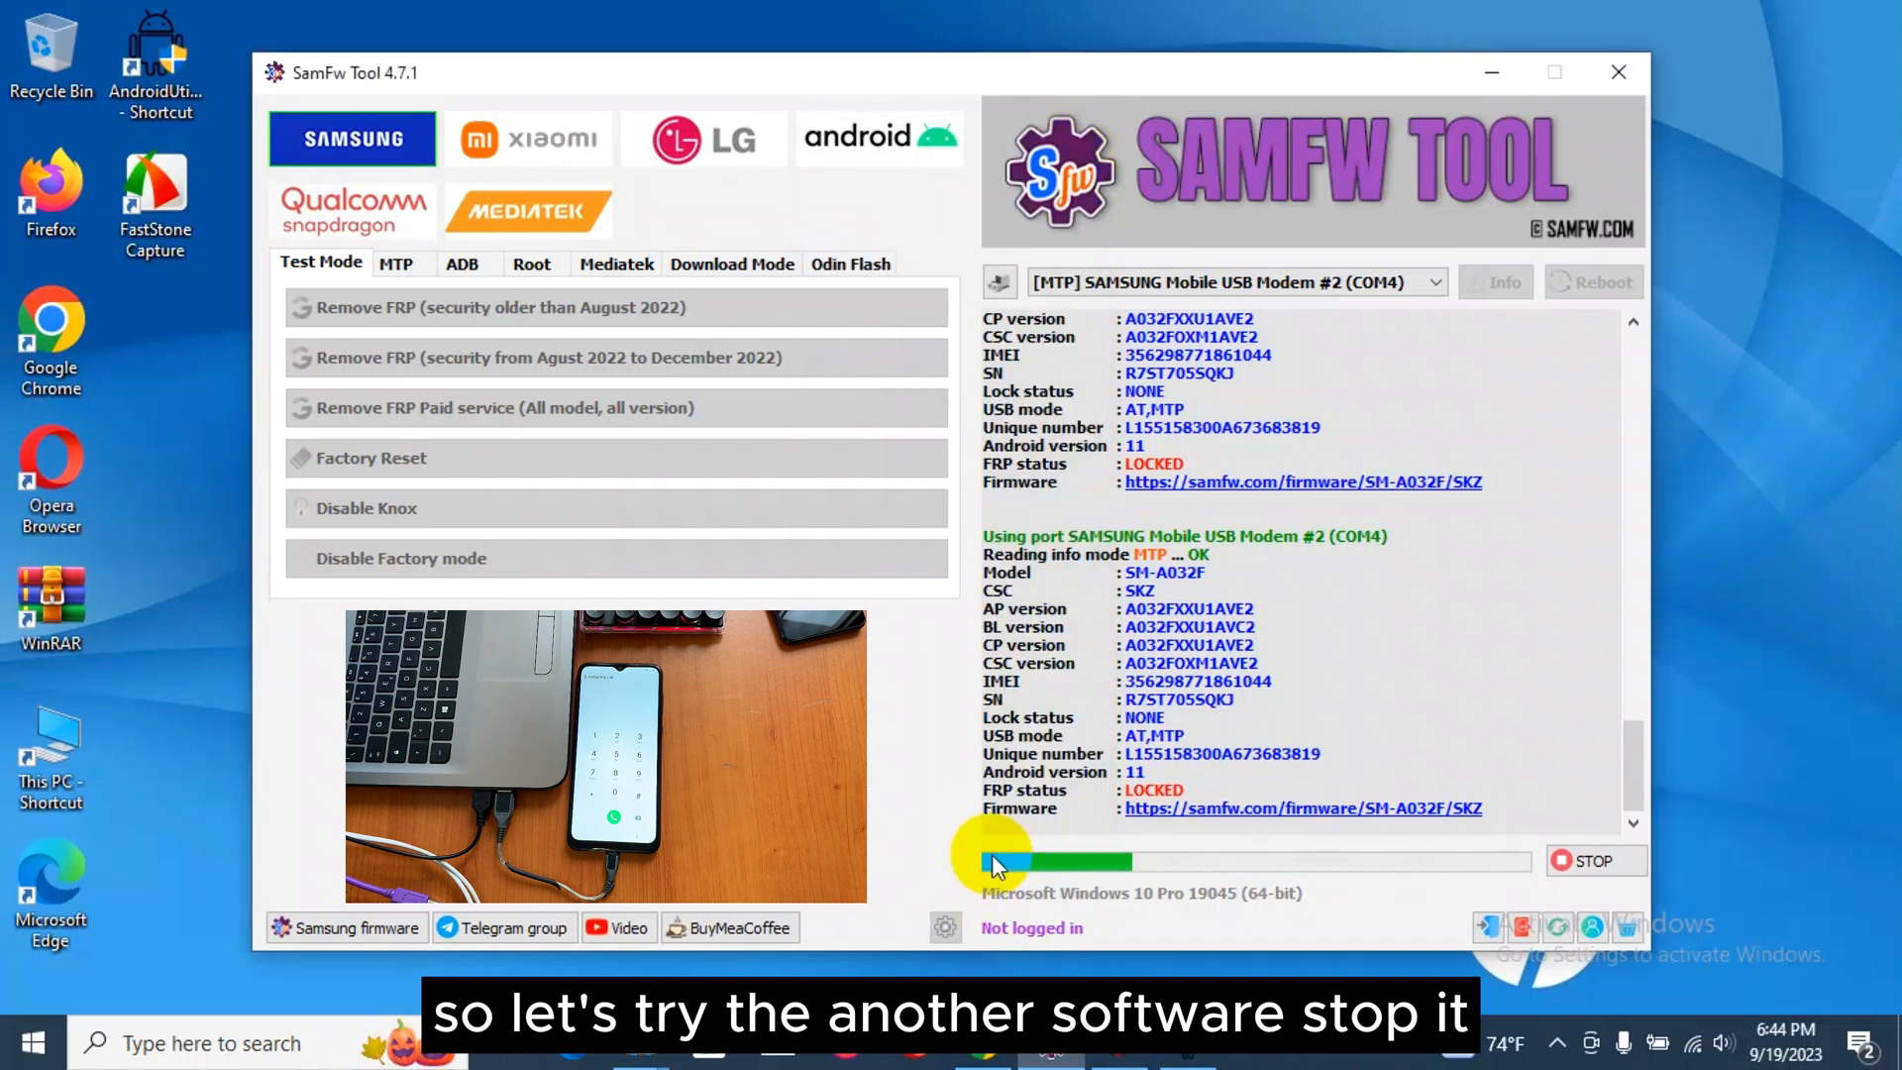
left_click(1596, 860)
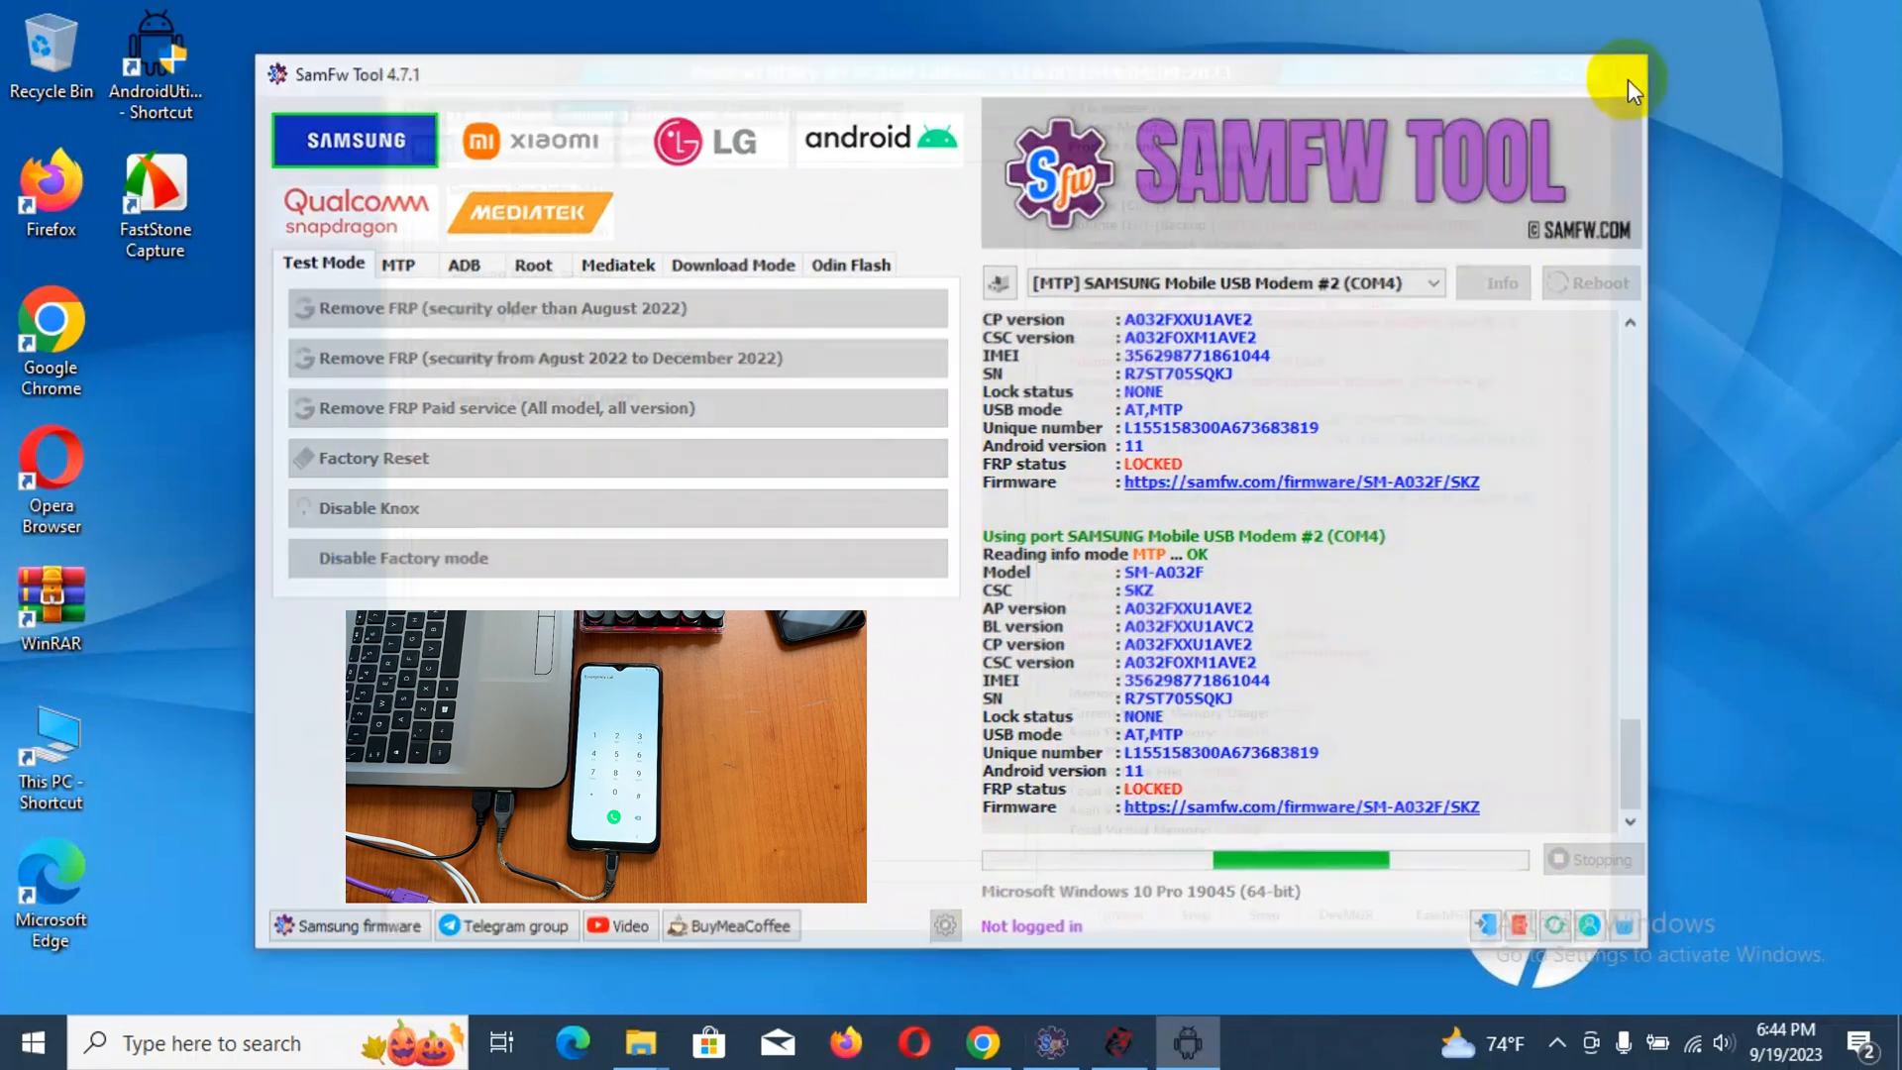
left_click(1629, 76)
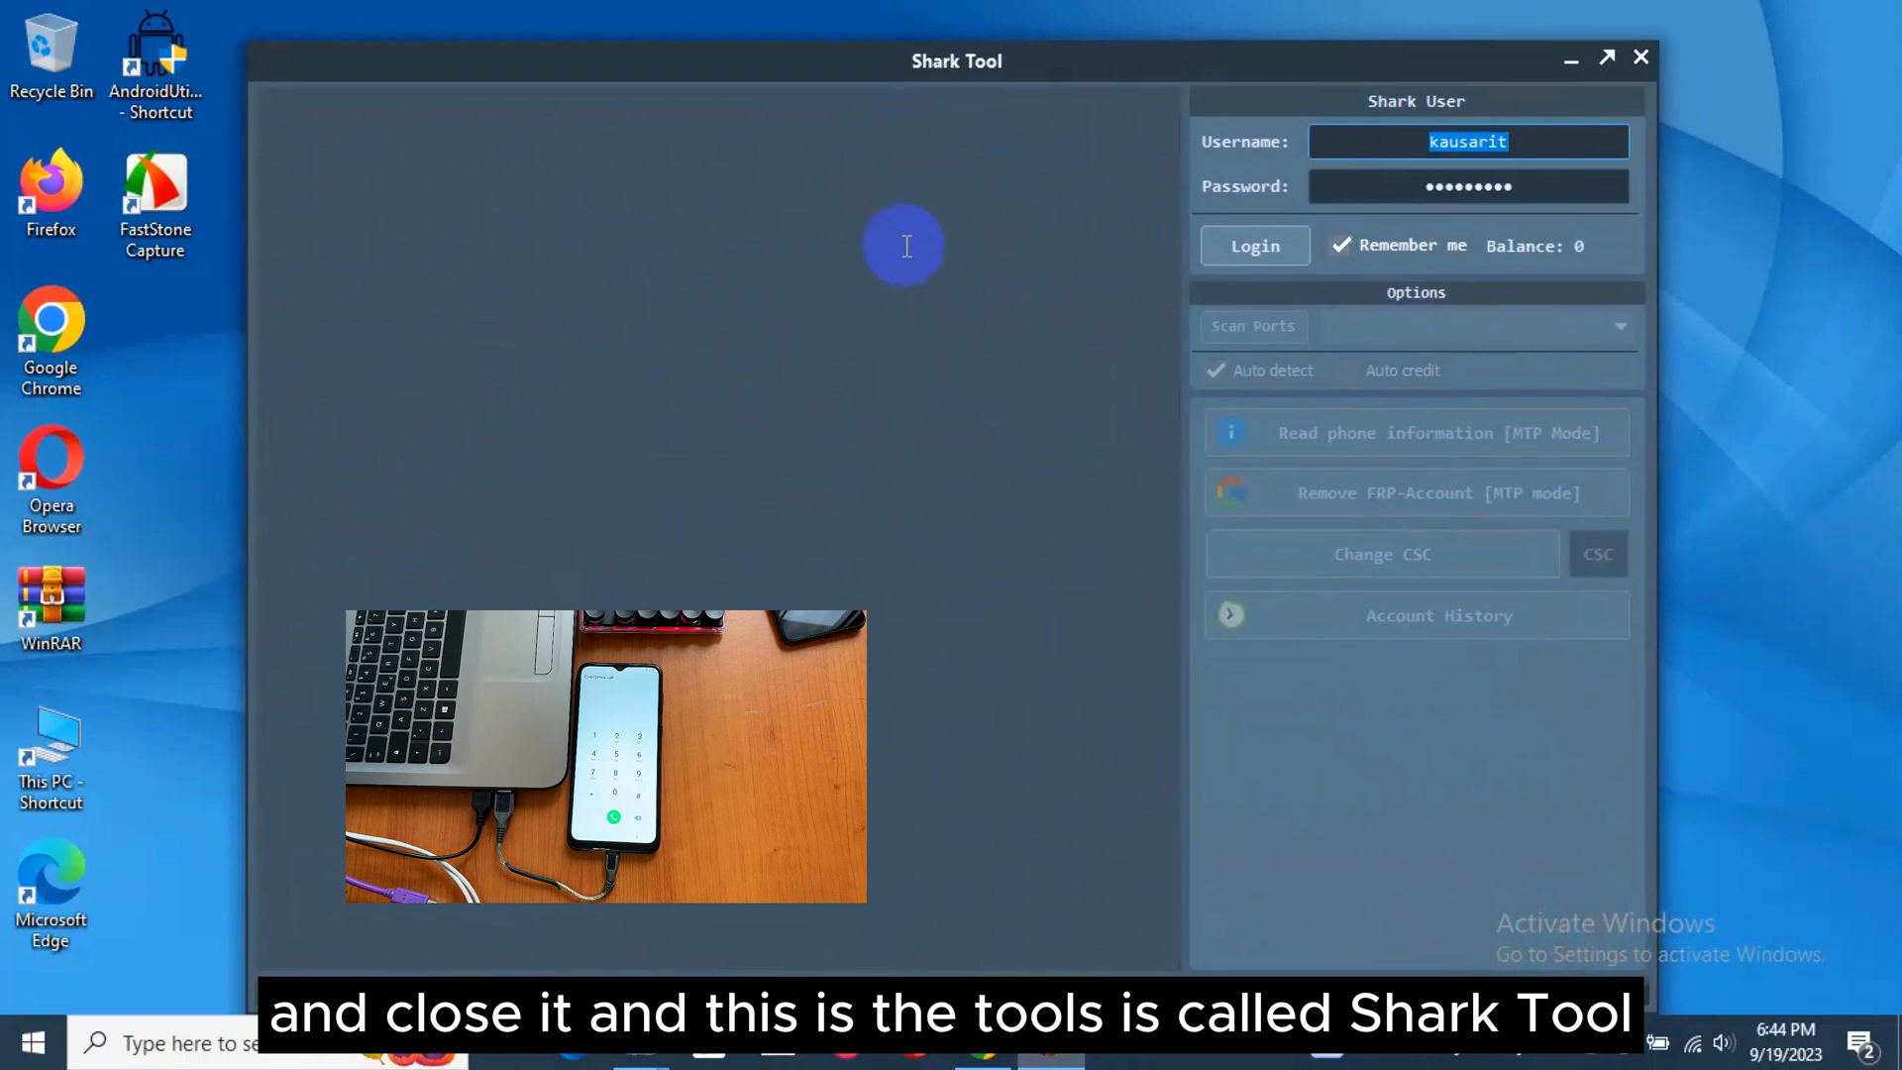
mouse_move(1701, 184)
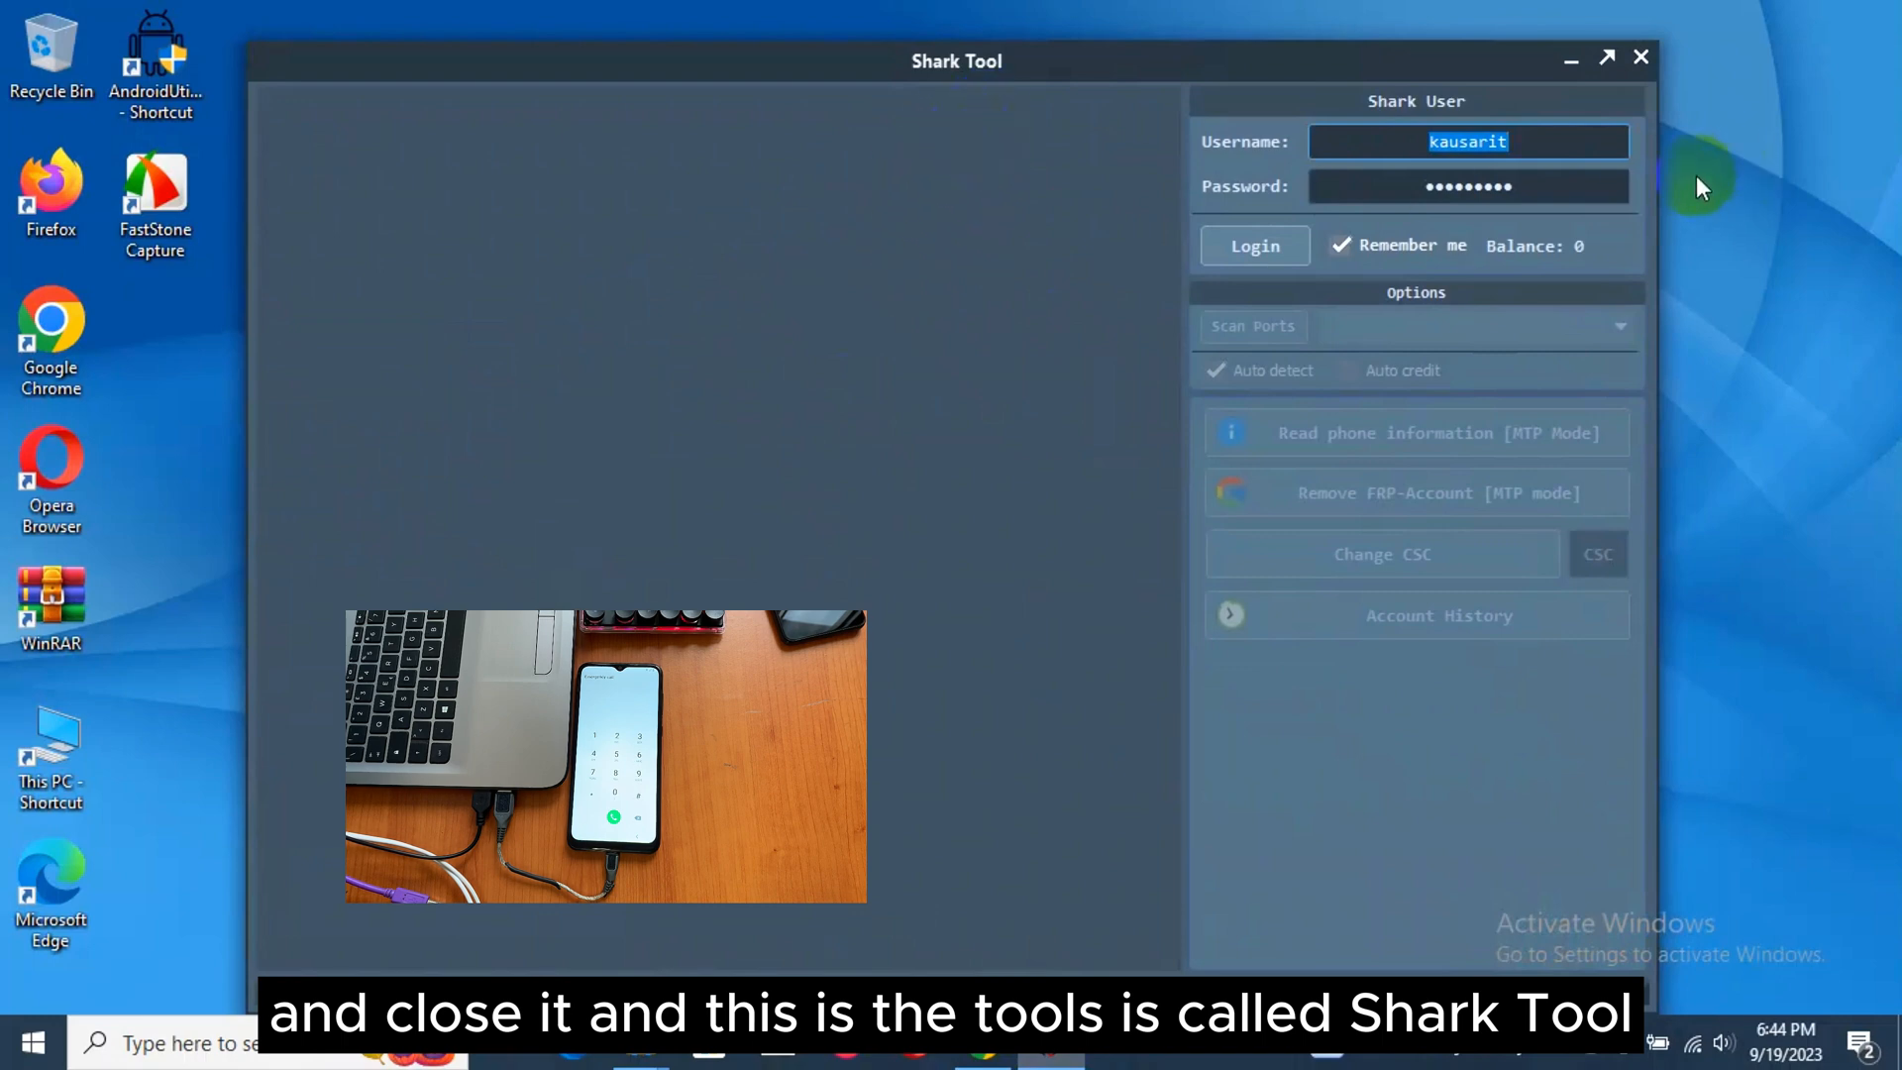
Step: Log in to the Shark User account, connecting to the server with a 20-credit balance
left_click(1255, 244)
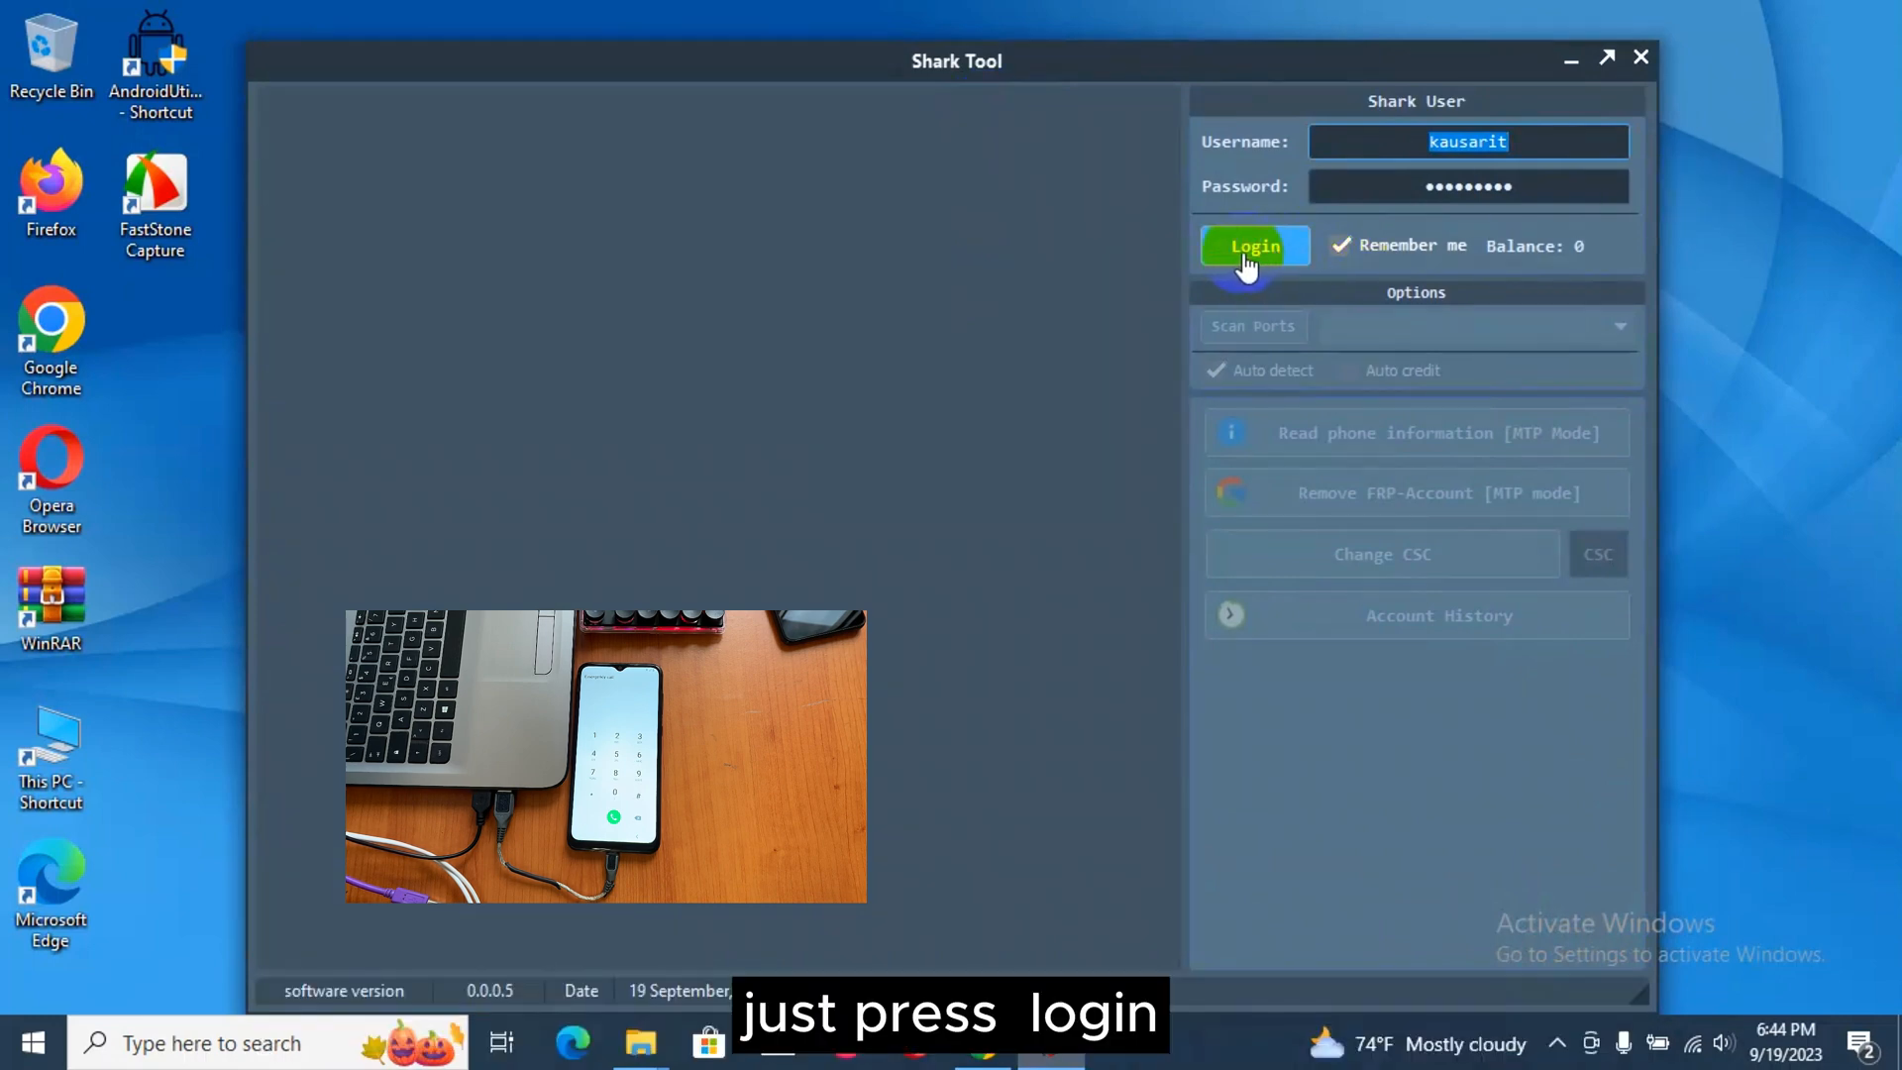
left_click(1254, 245)
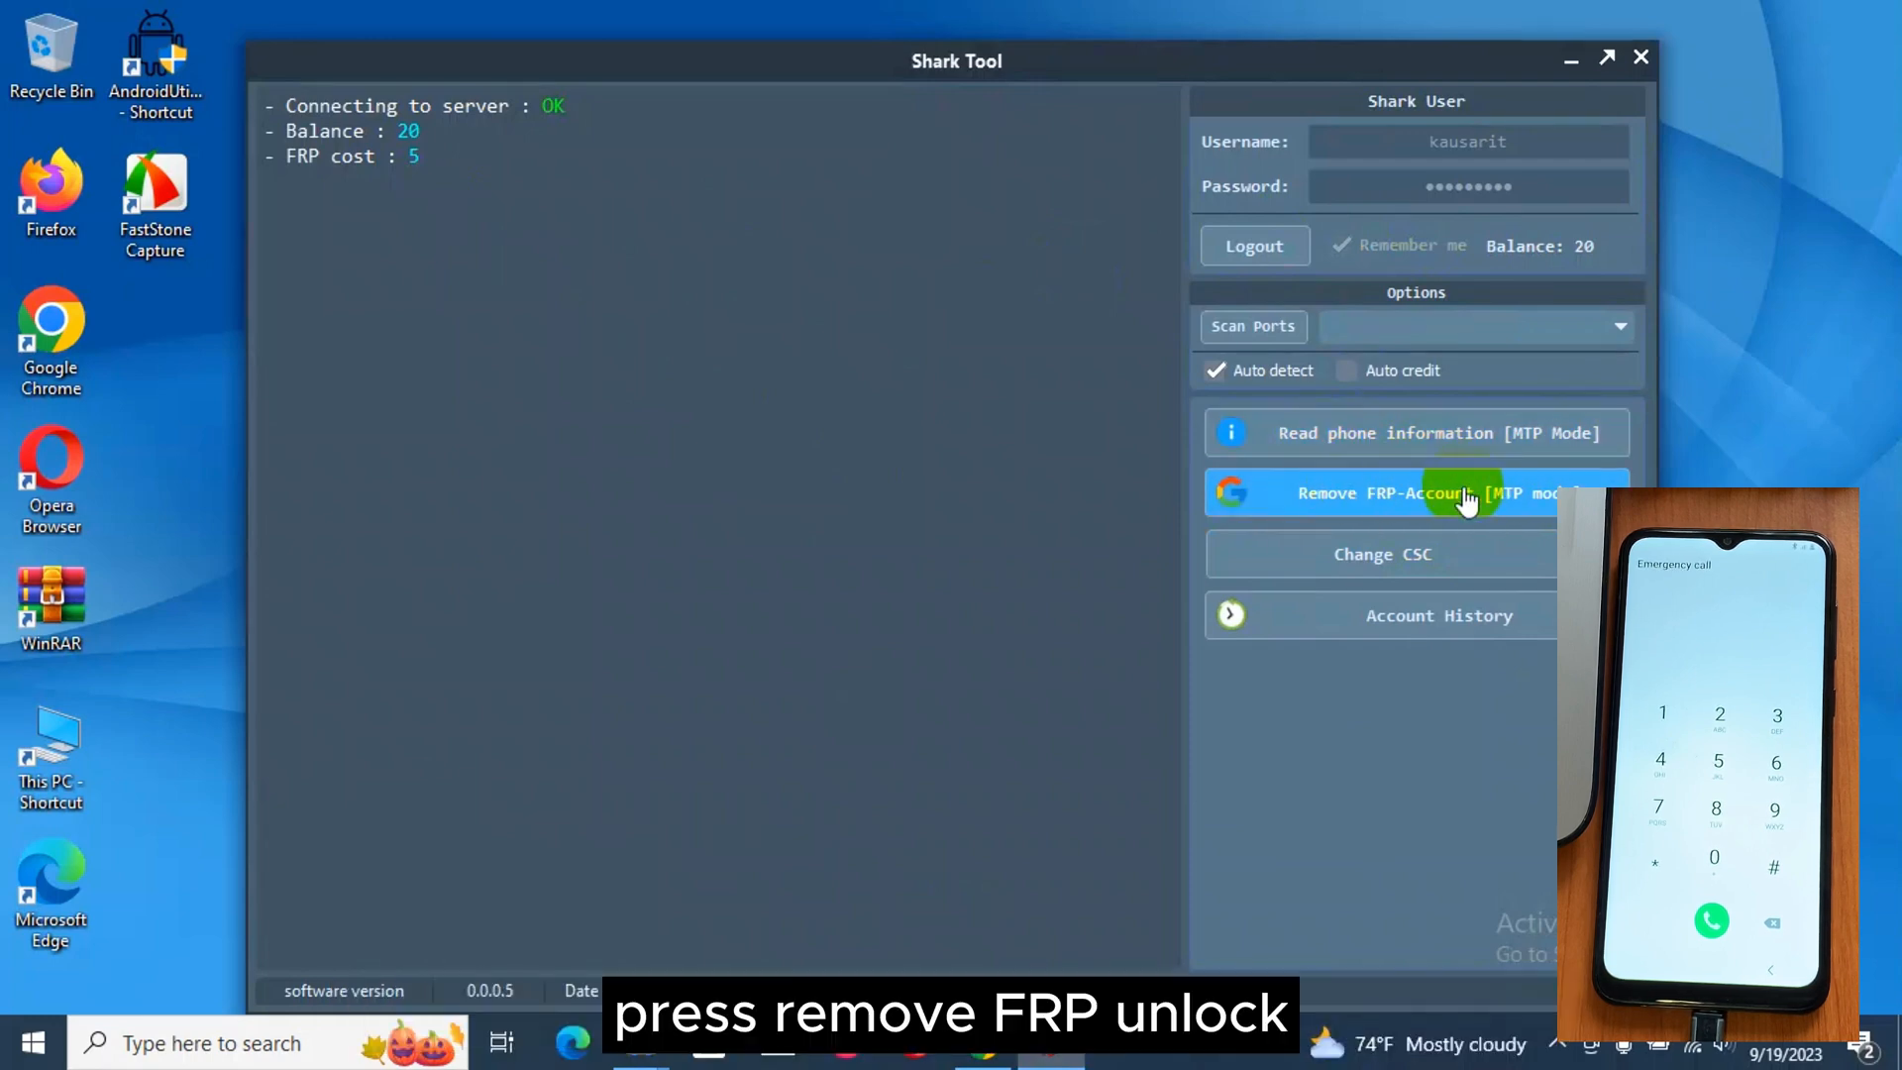
Step: Run Remove FRP-Account [MTP mode] and confirm the 5-credit charge
left_click(1415, 493)
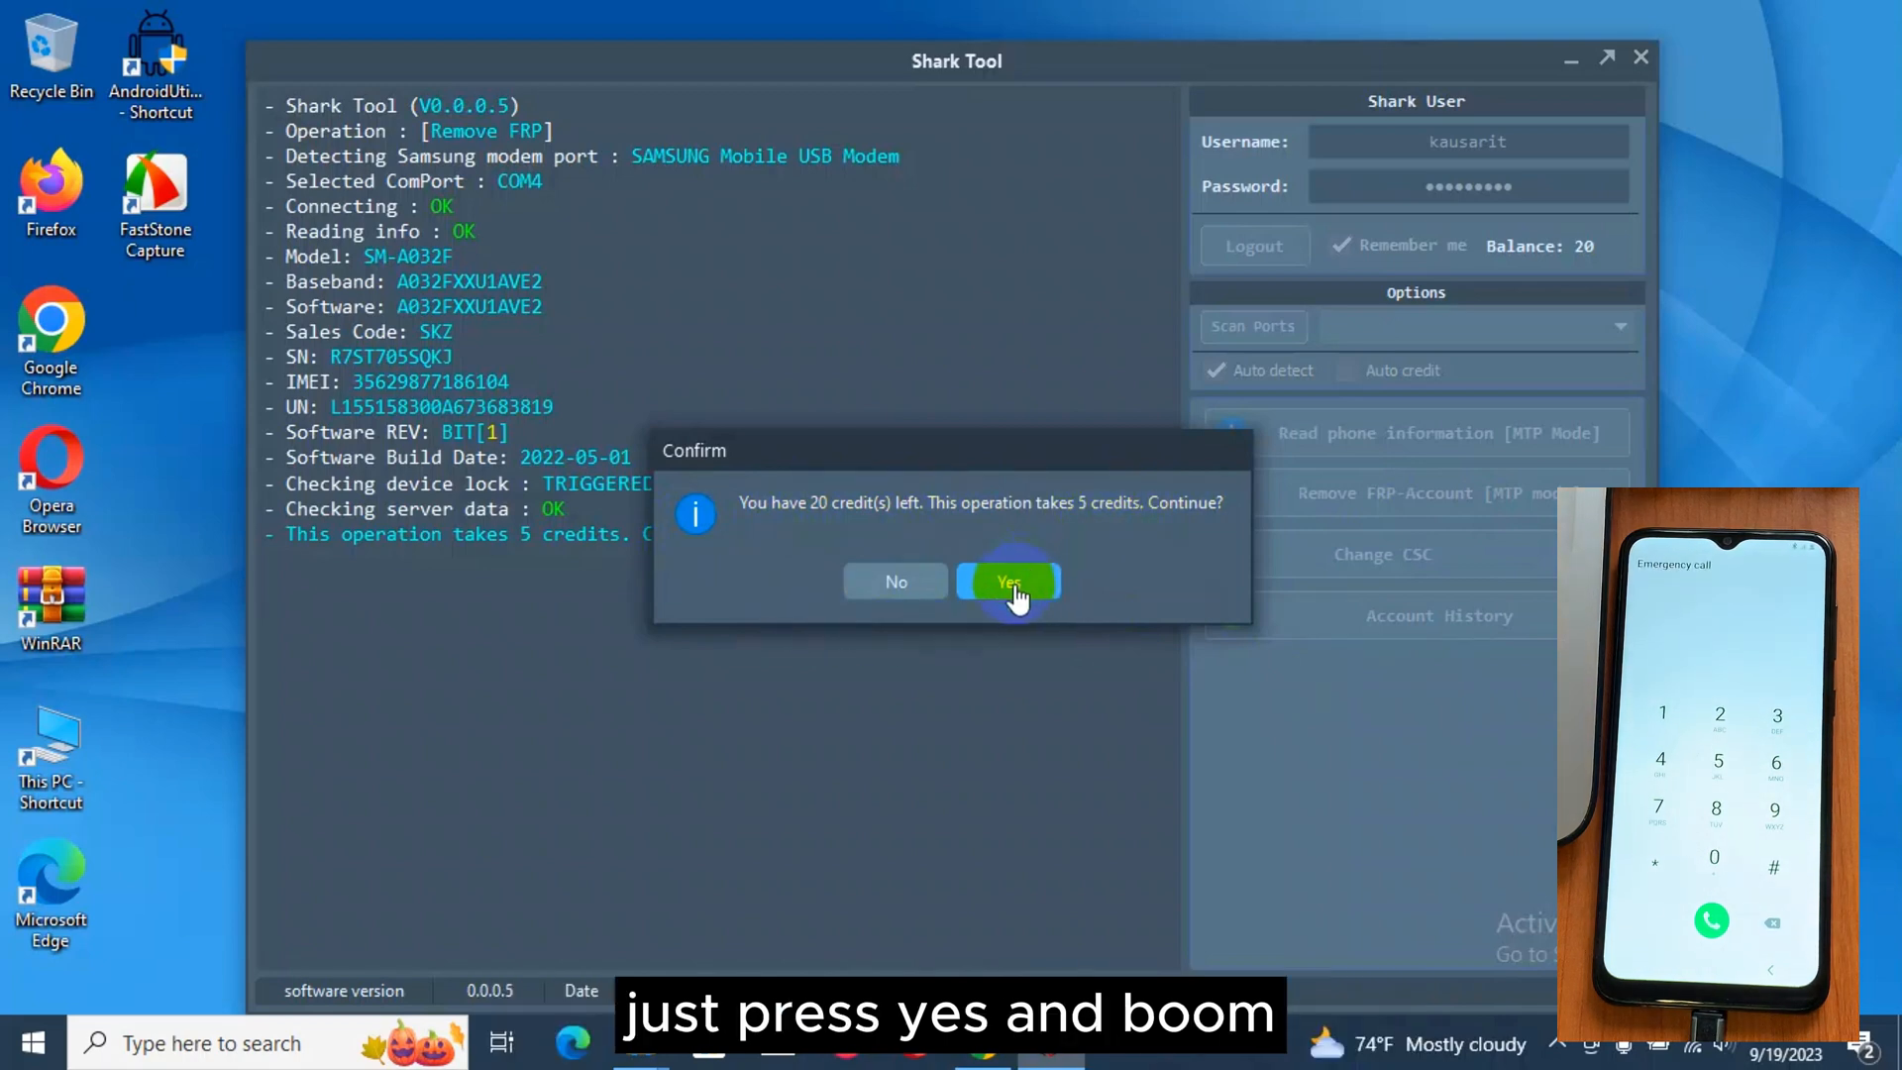
left_click(1009, 582)
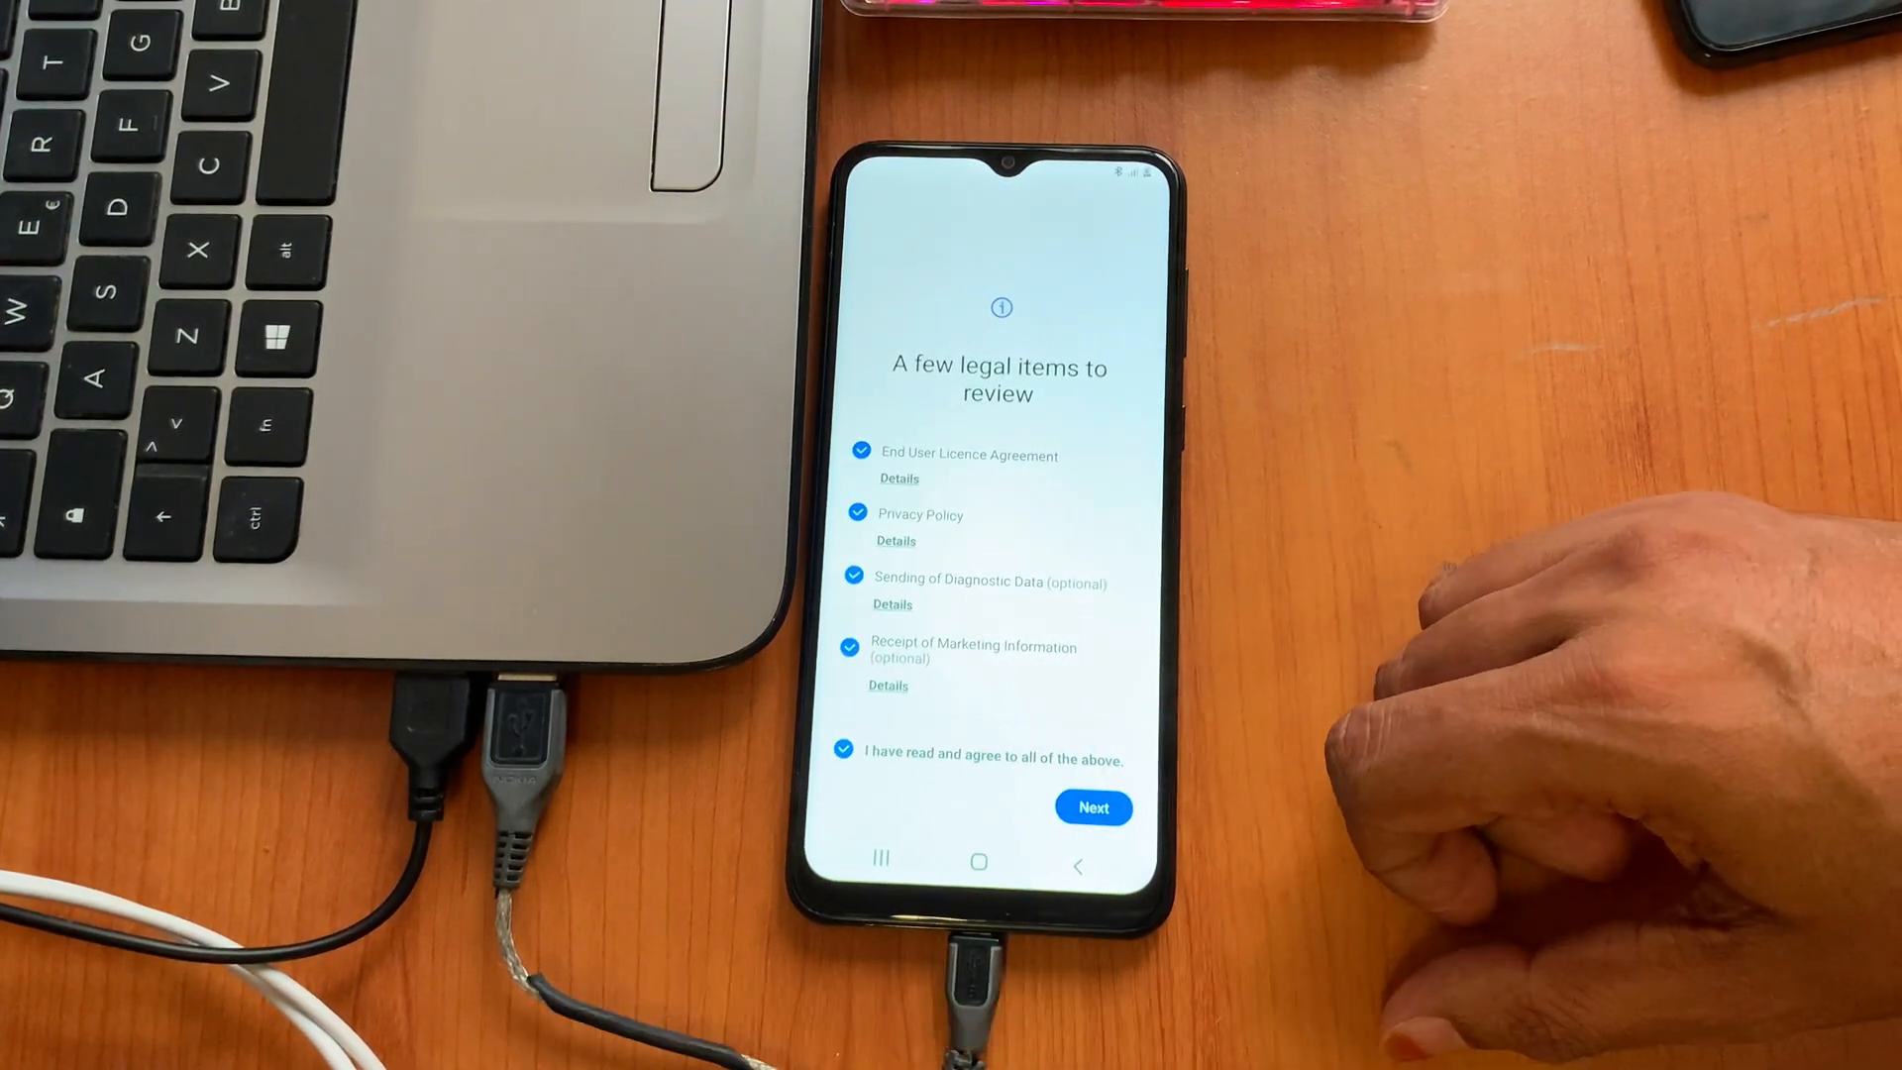
Step: Accept legal items, skip Wi-Fi and screen lock, and pass Google Services, optimisation, and the data prompt
left_click(1091, 807)
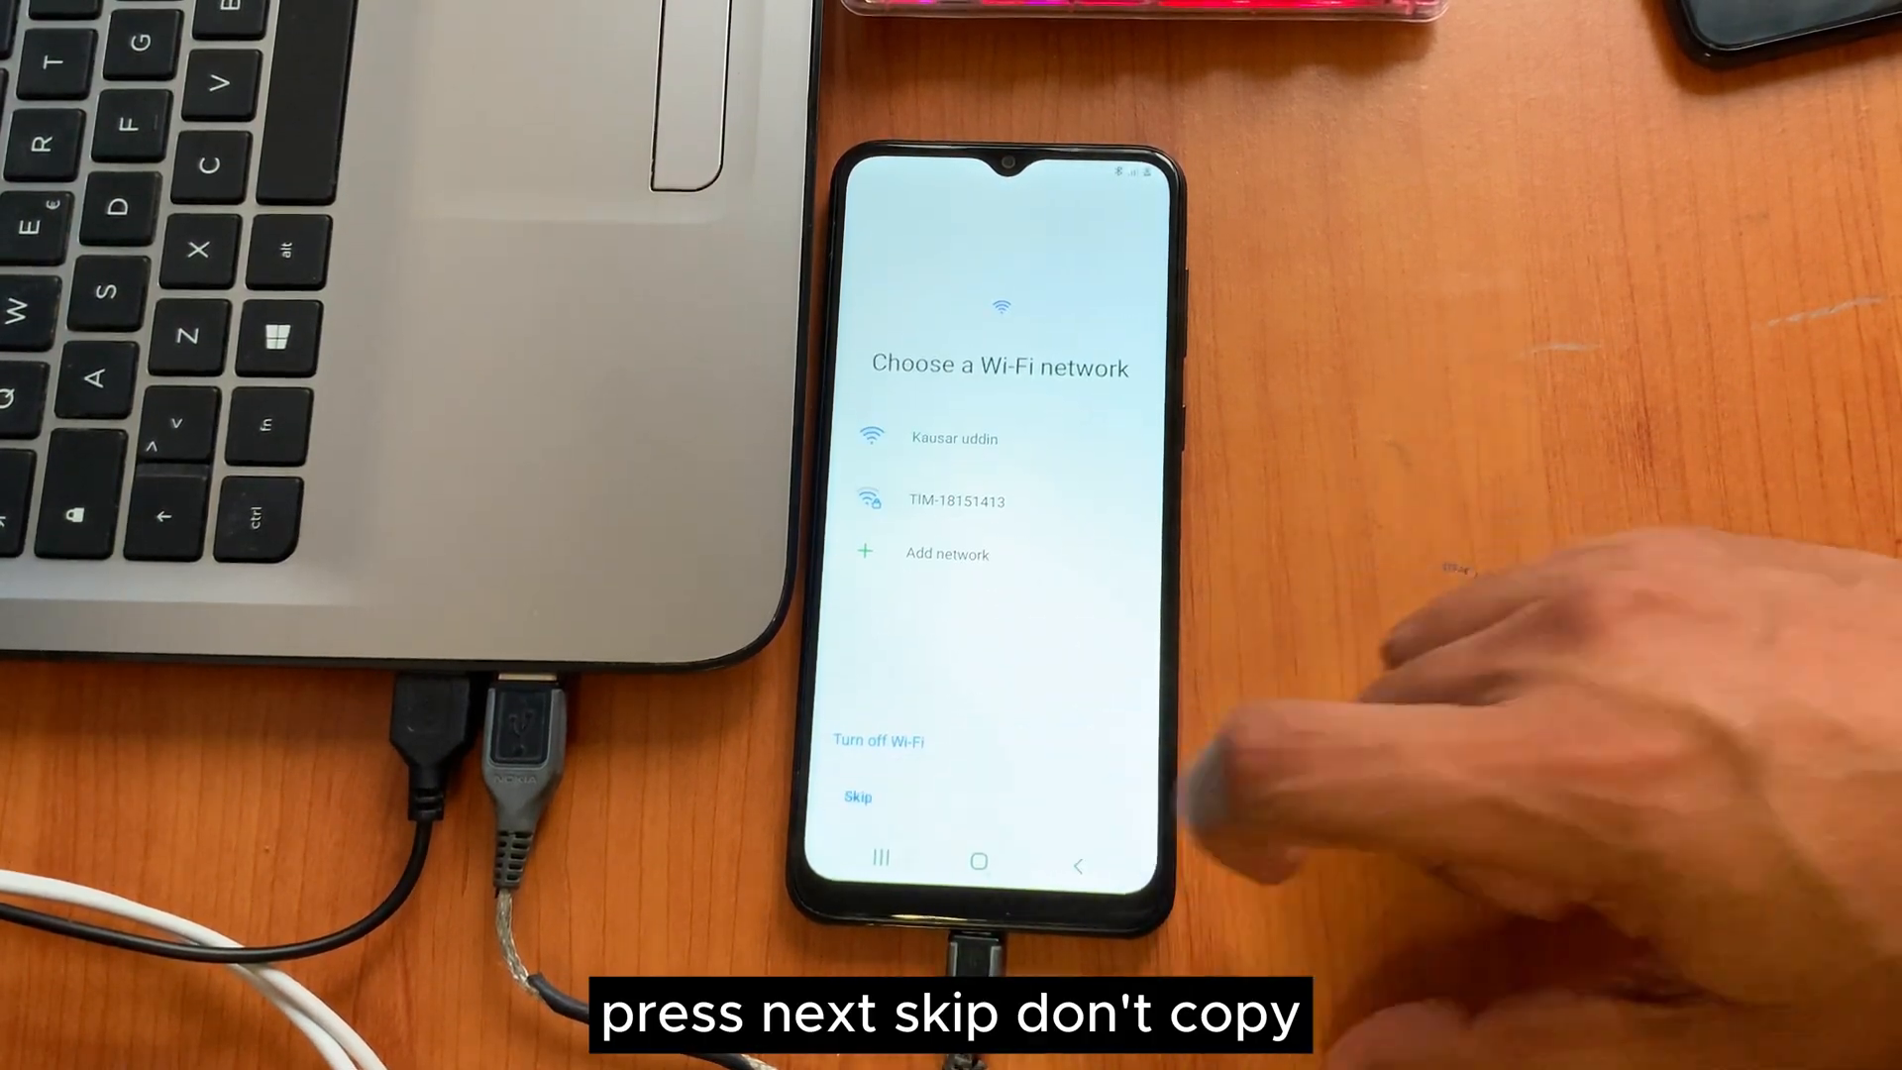
left_click(856, 797)
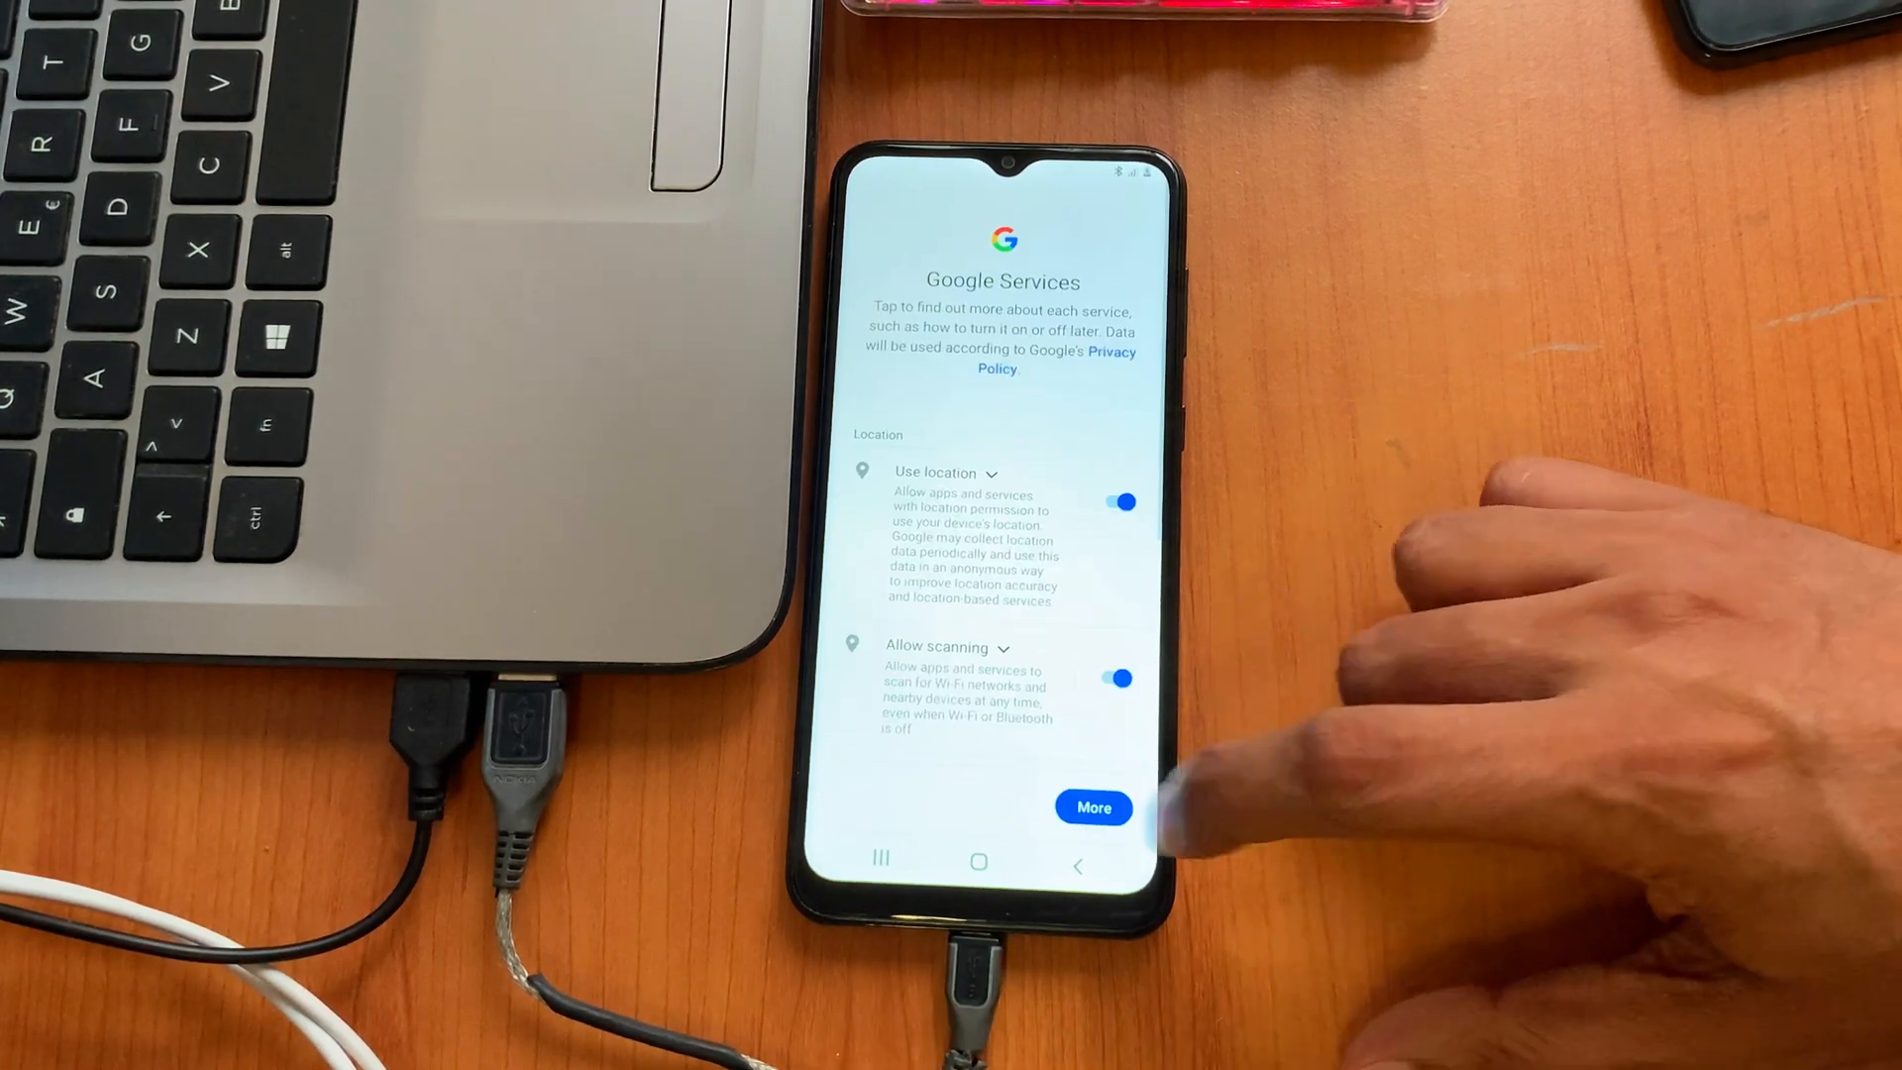
left_click(1091, 807)
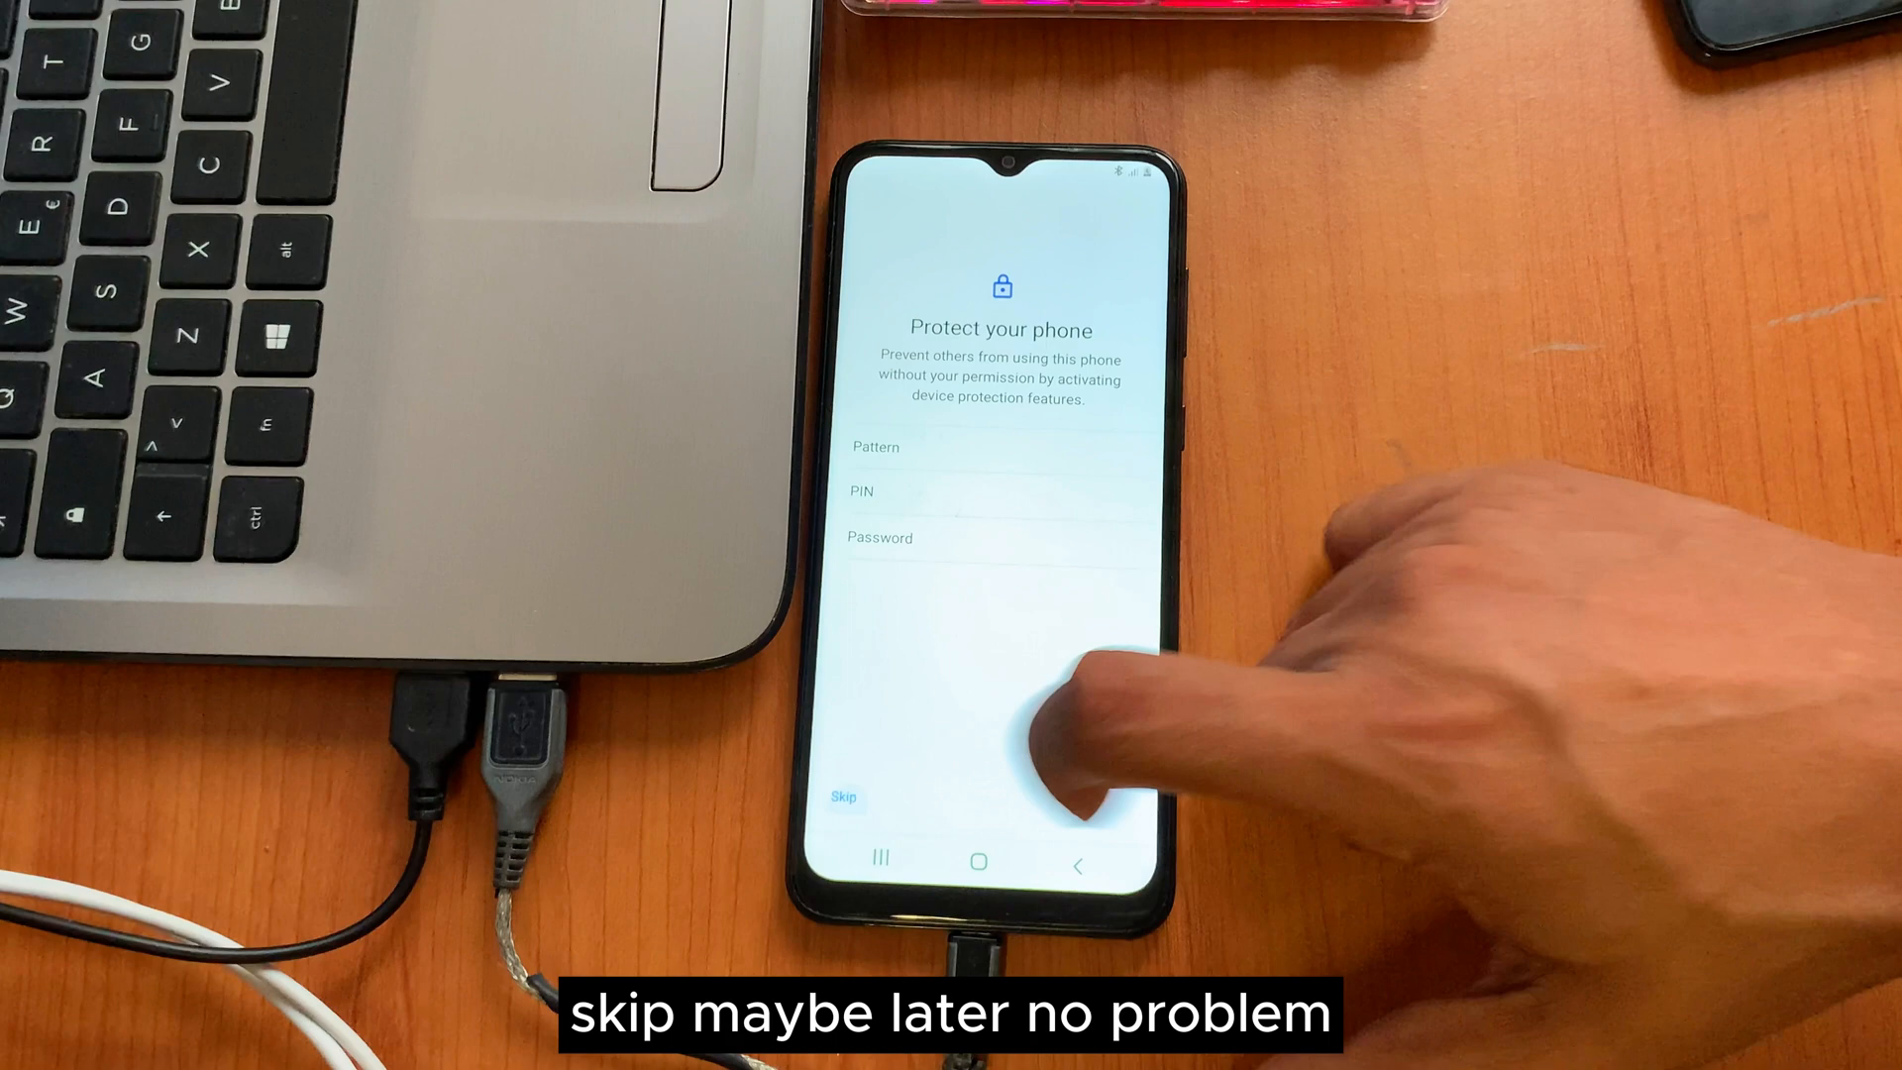
left_click(844, 796)
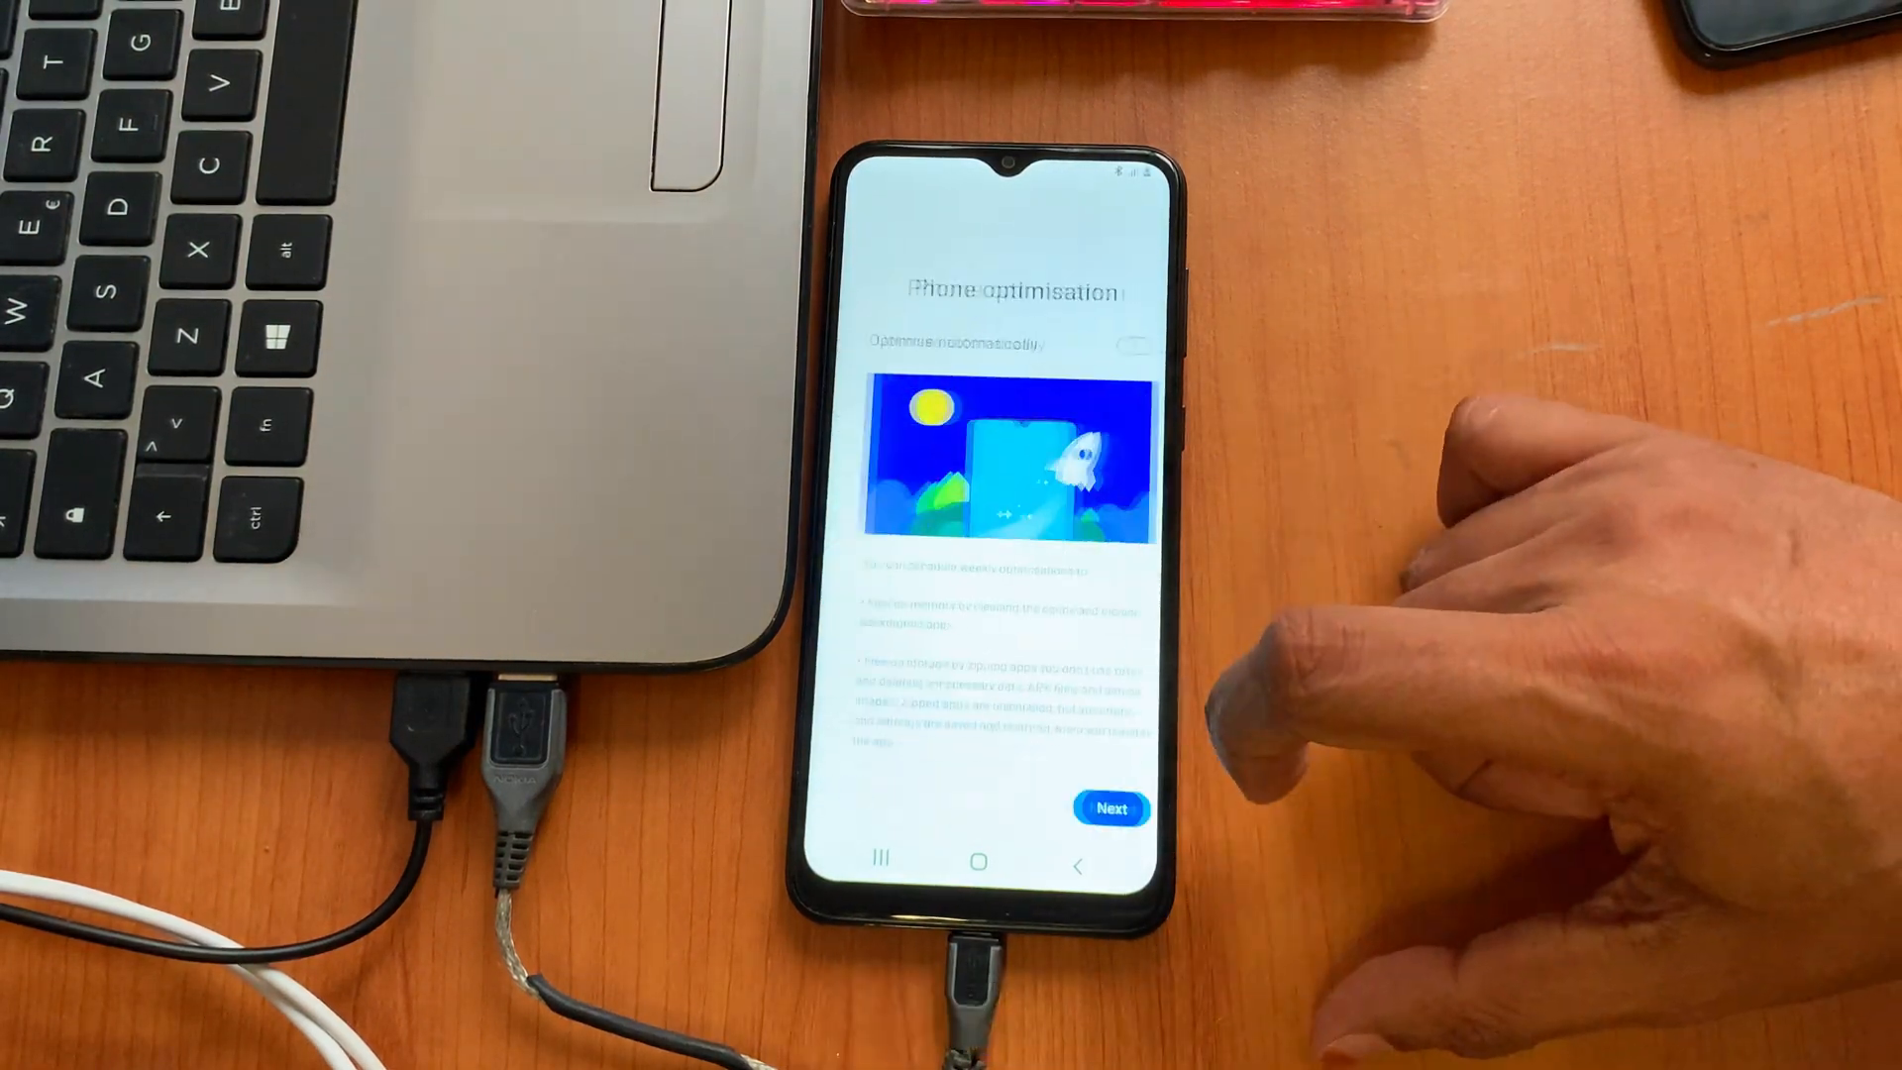
left_click(1109, 808)
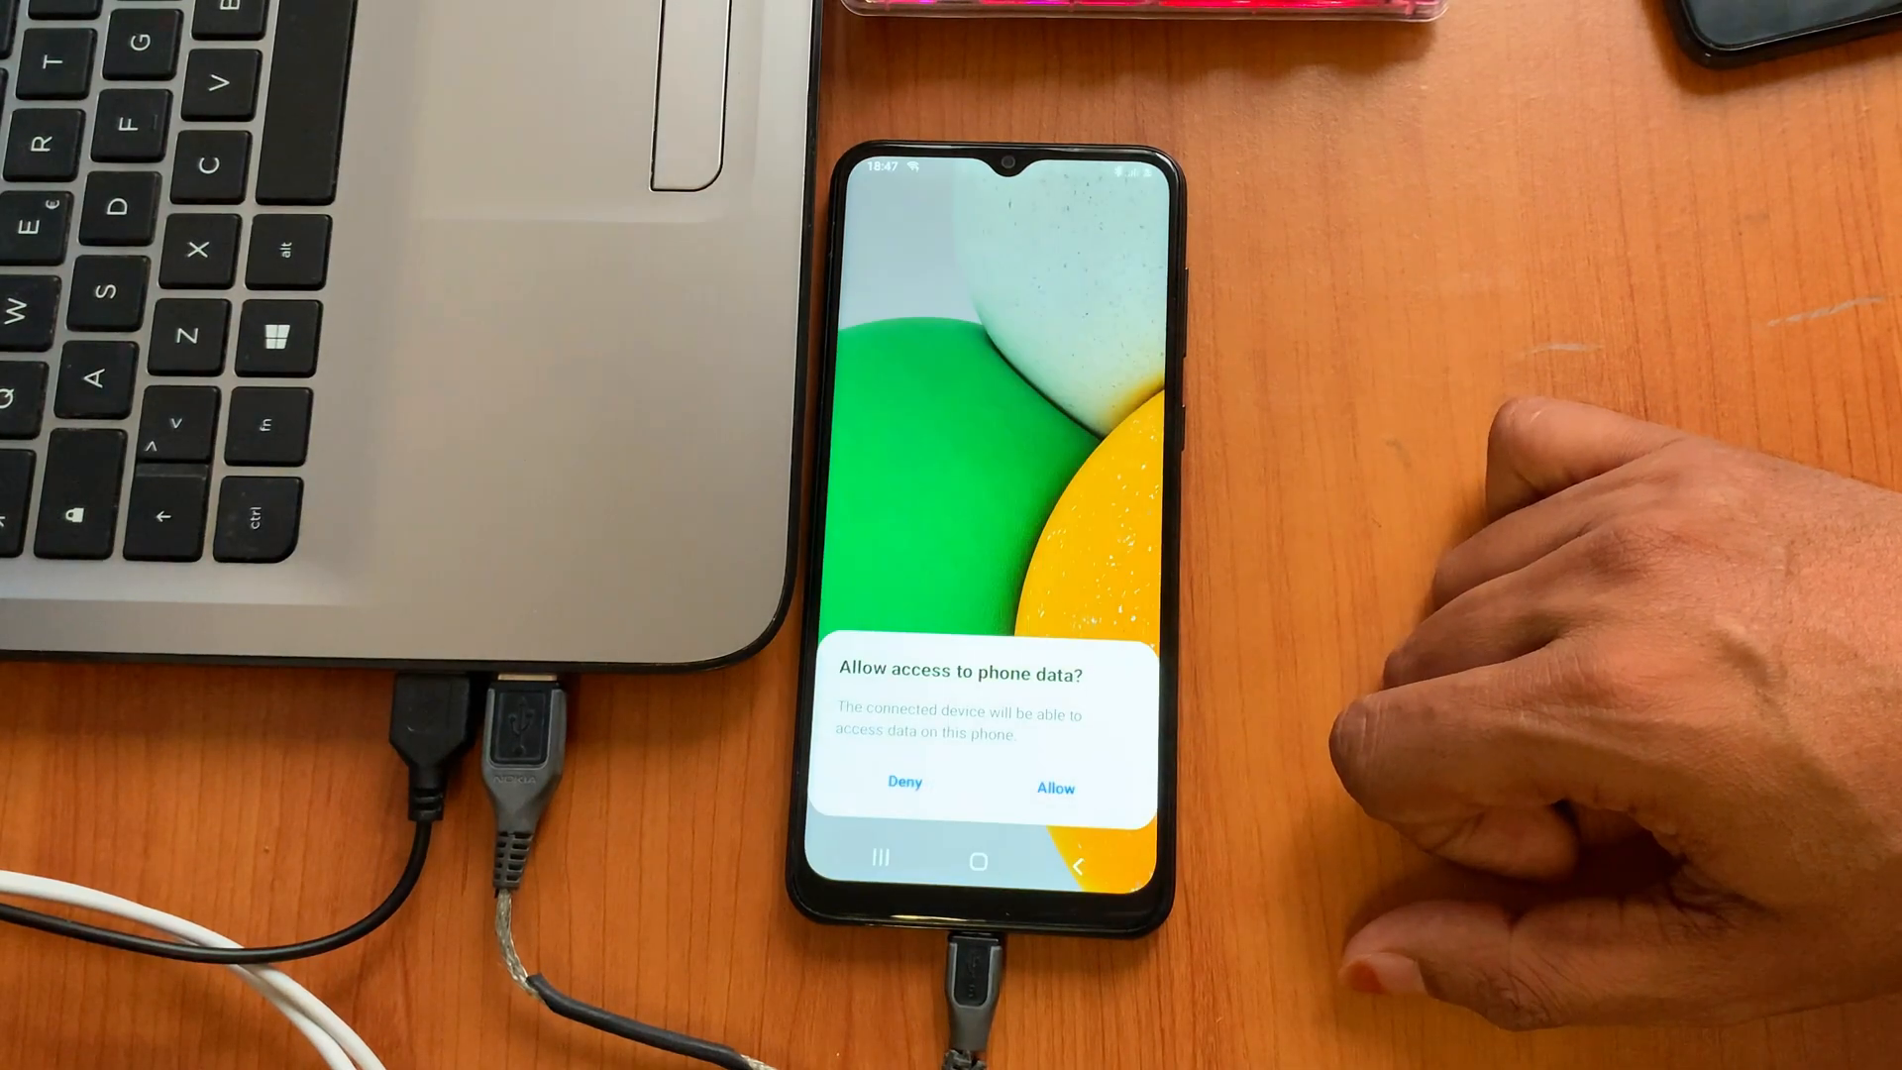
left_click(1053, 787)
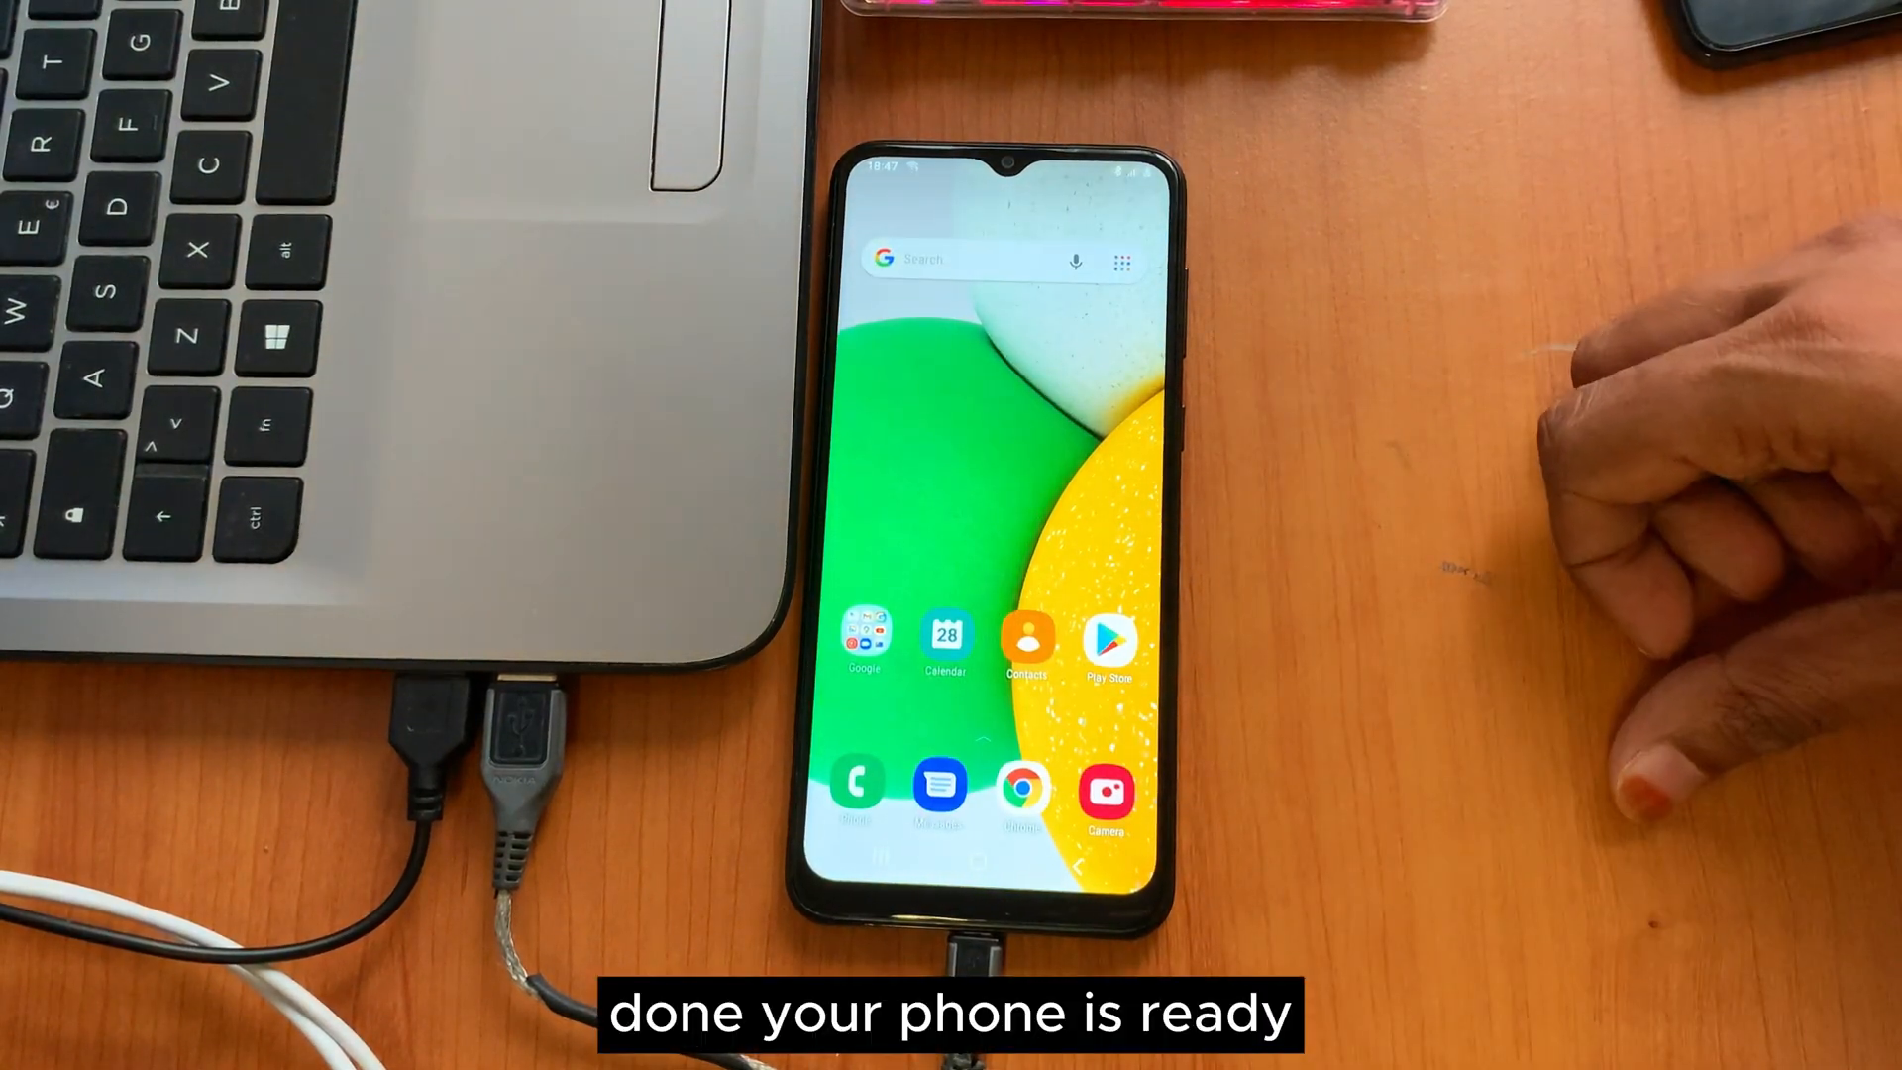